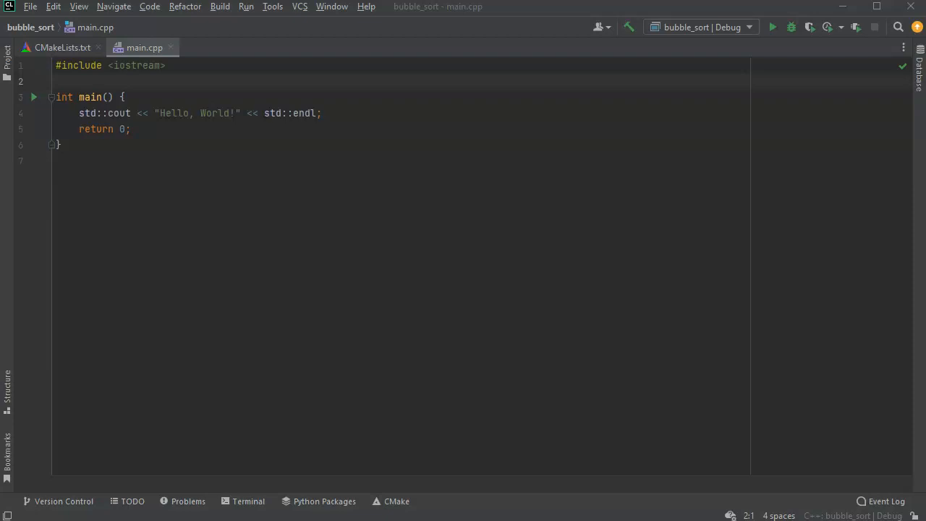
mouse_move(175, 289)
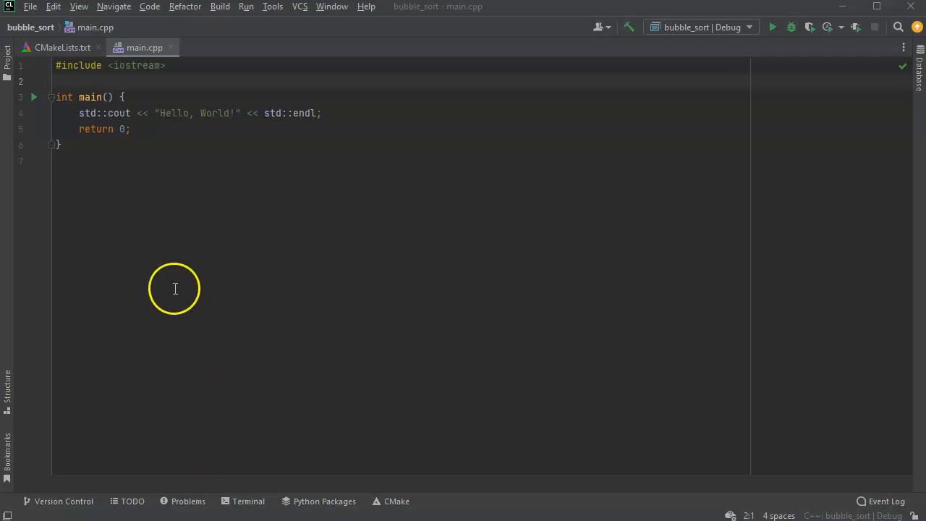
Insert blank lines inside main above the Hello World output line
key(enter)
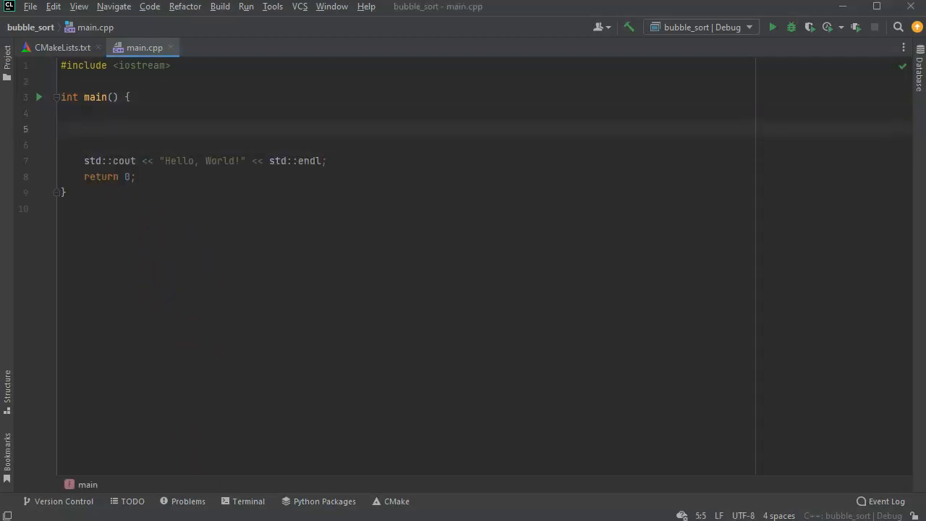
Declare int array[] = {9, 8, 7, 6, 5, 4, 3, 2, 1} in main
text(int)
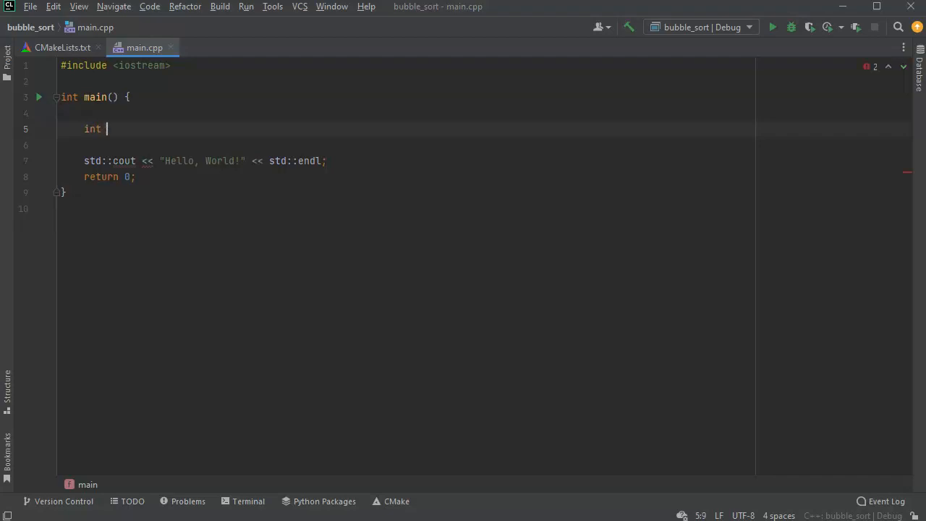
text(arry)
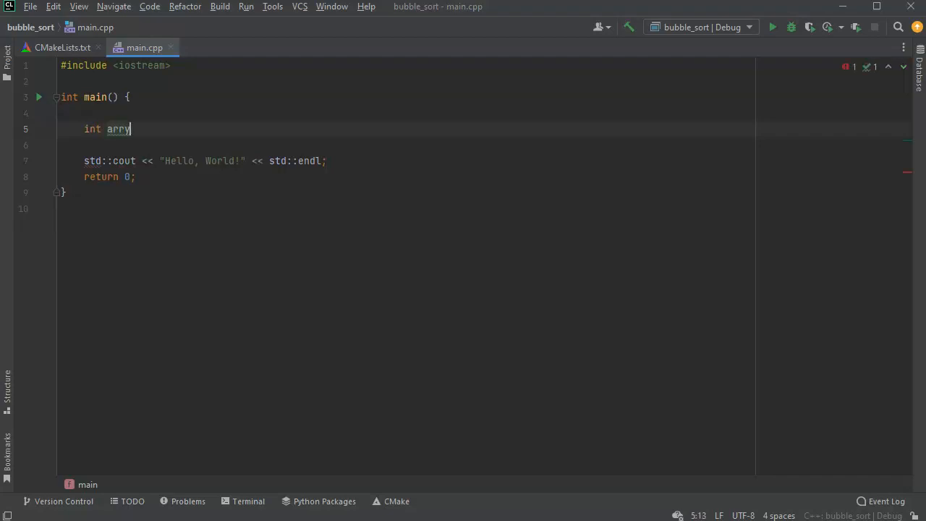
text(ay[] =)
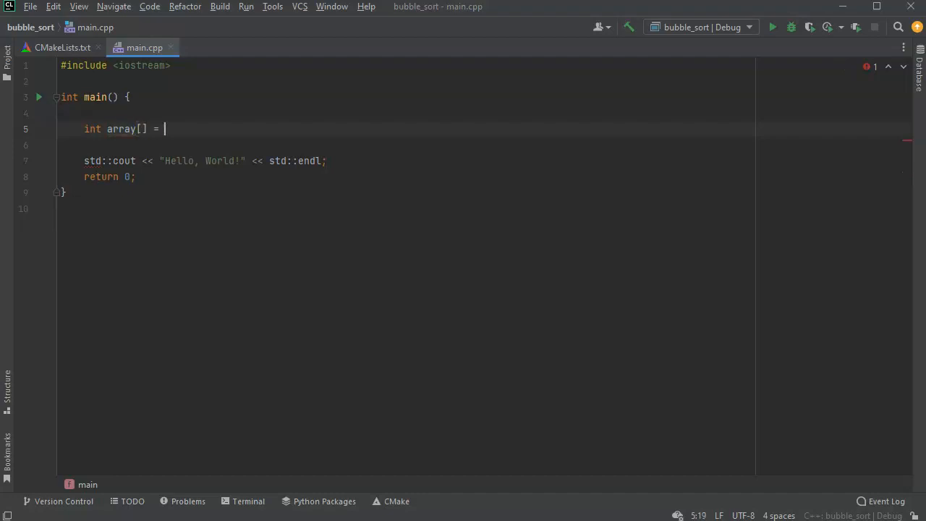
text({9, 8, 7,)
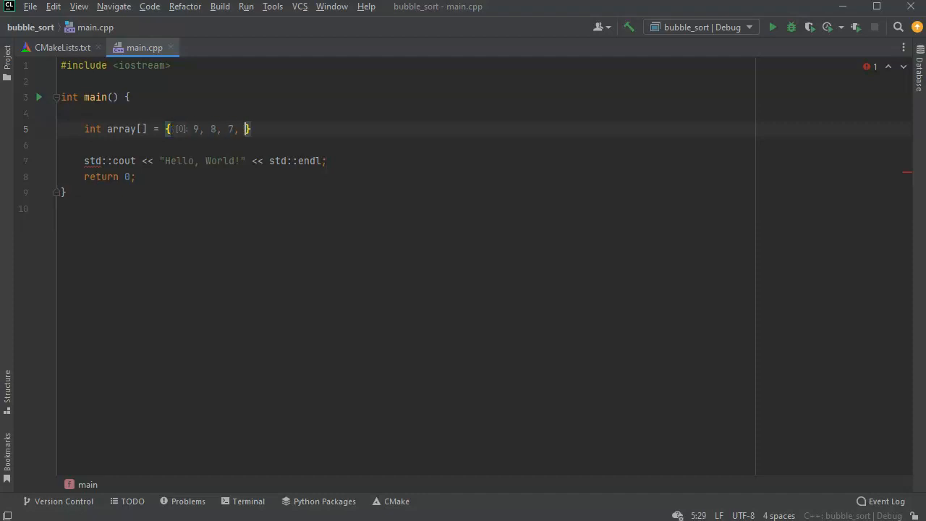
text(6, 5, 4, 3, 2, 1)
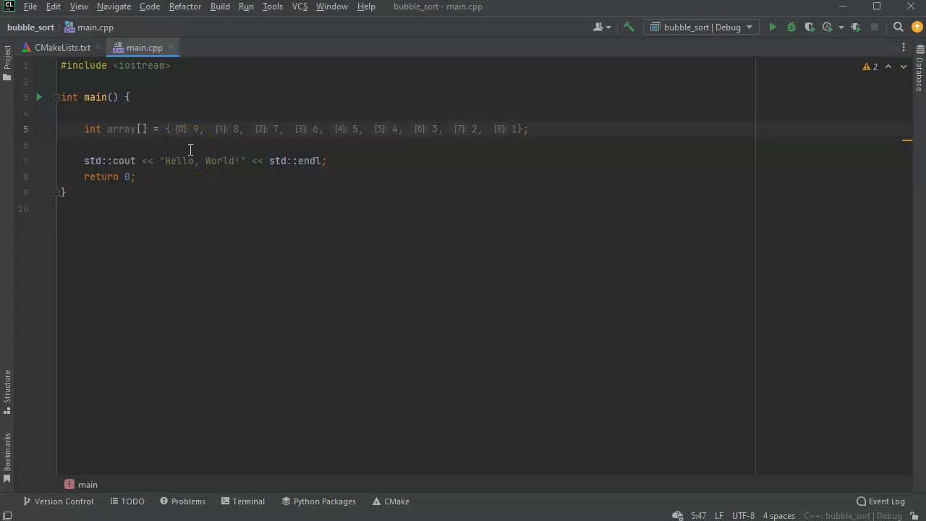
click(362, 161)
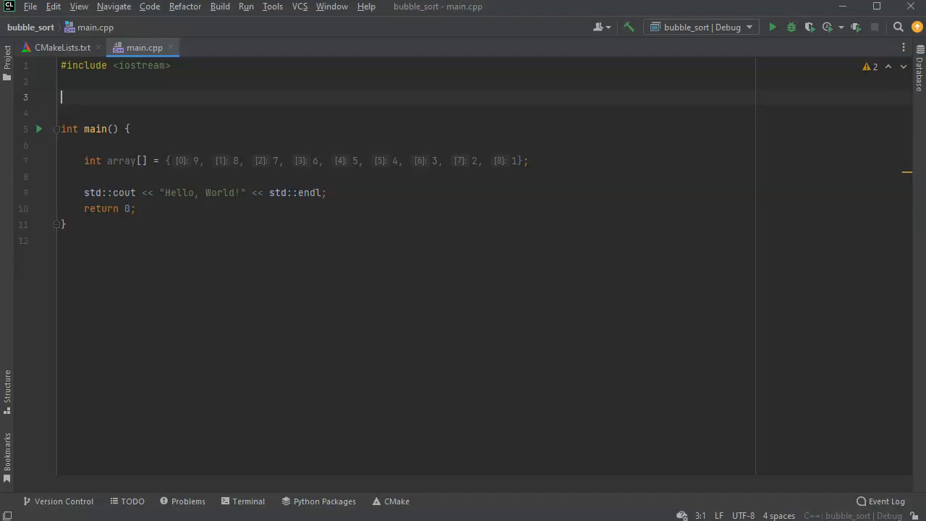
Declare the displayArray prototype taking an int array above main
text(void)
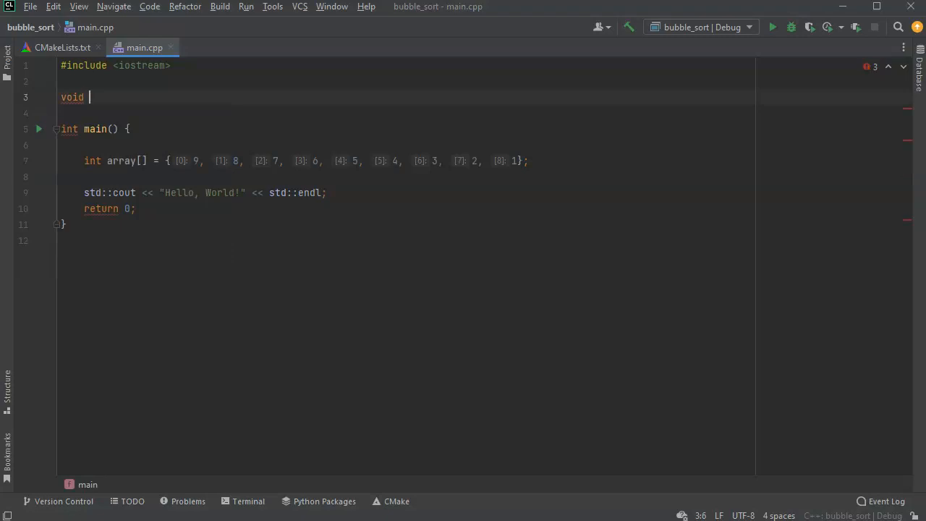
text(displayA)
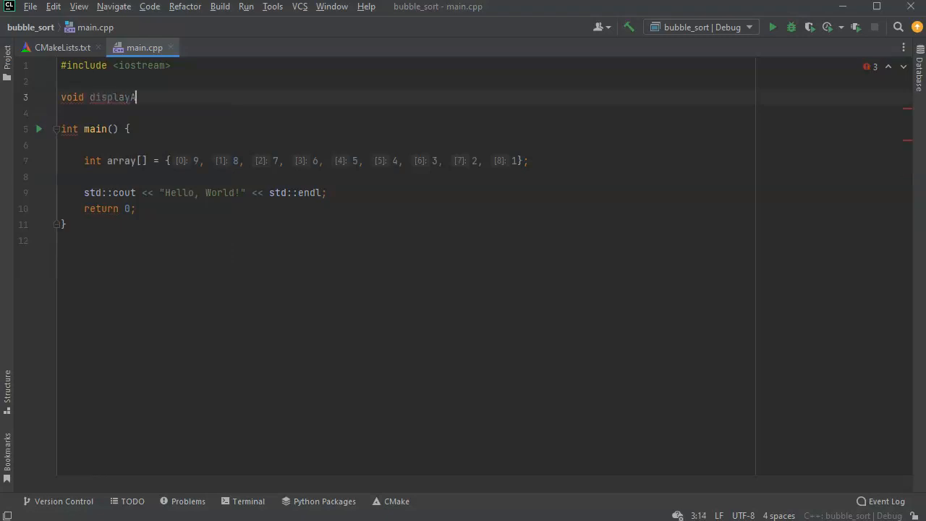
text(rray())
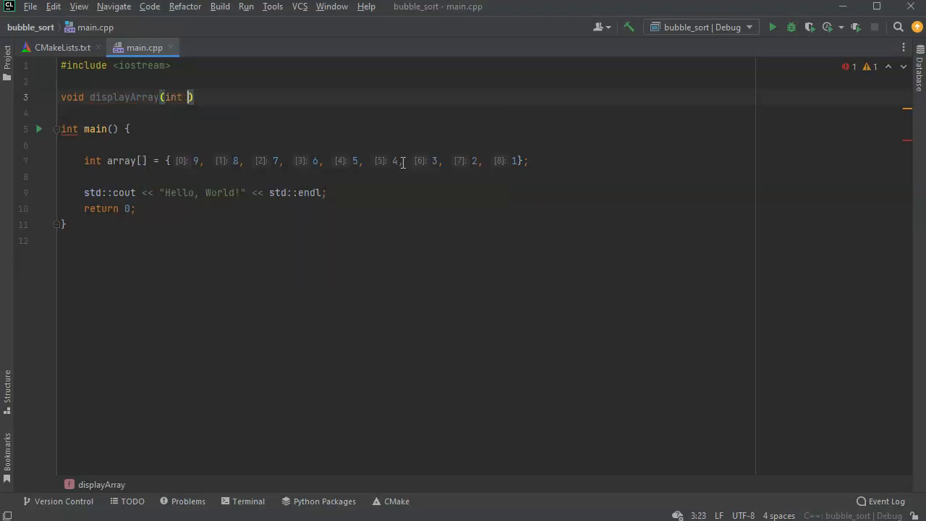
text(array)
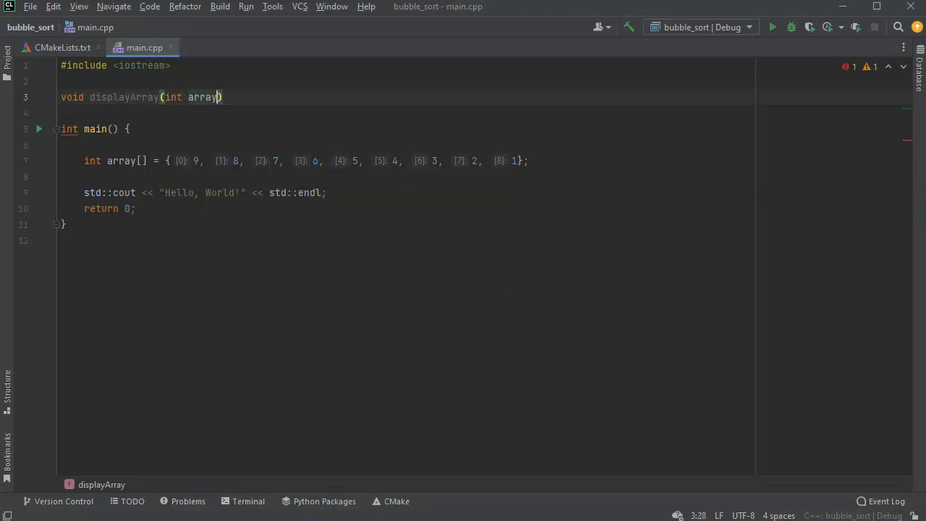
text([]);)
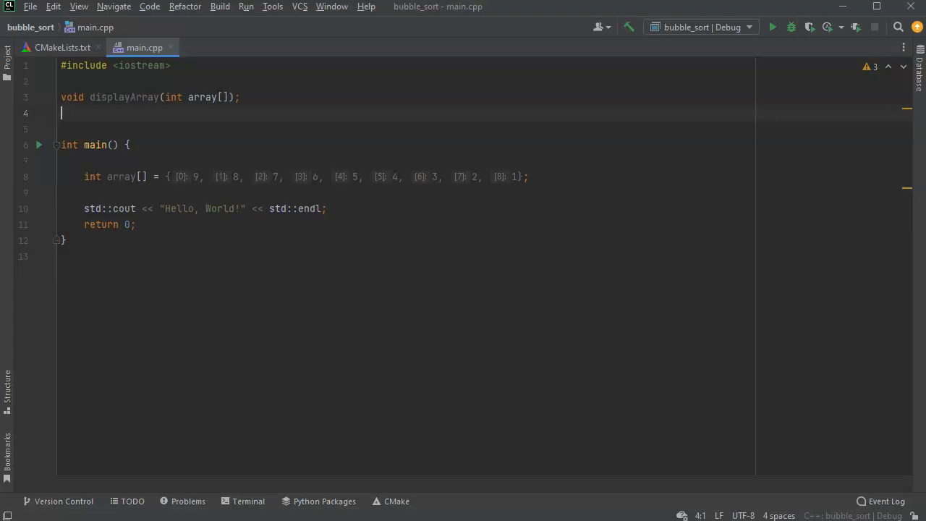
Declare bubbleSort(int array[], int count) and generate empty definitions for both functions
text(bubbleS)
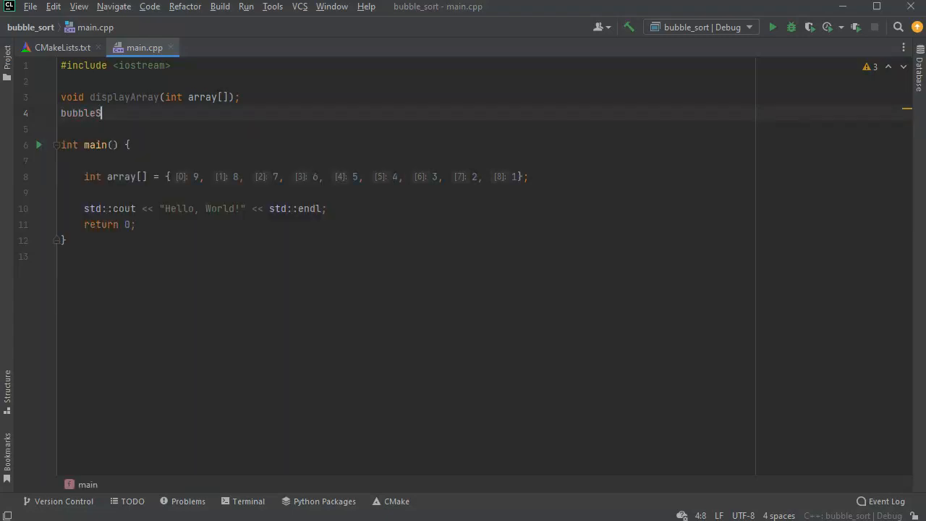
text(ort)
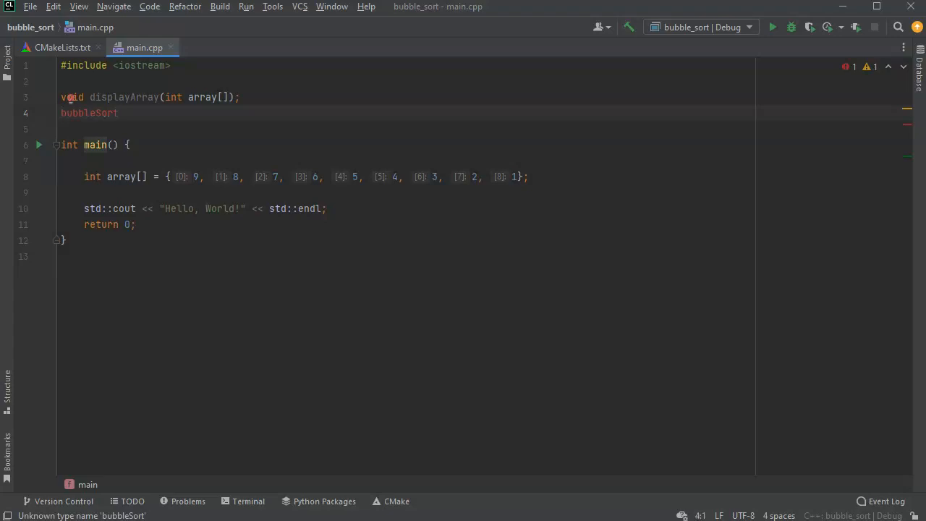
text(void)
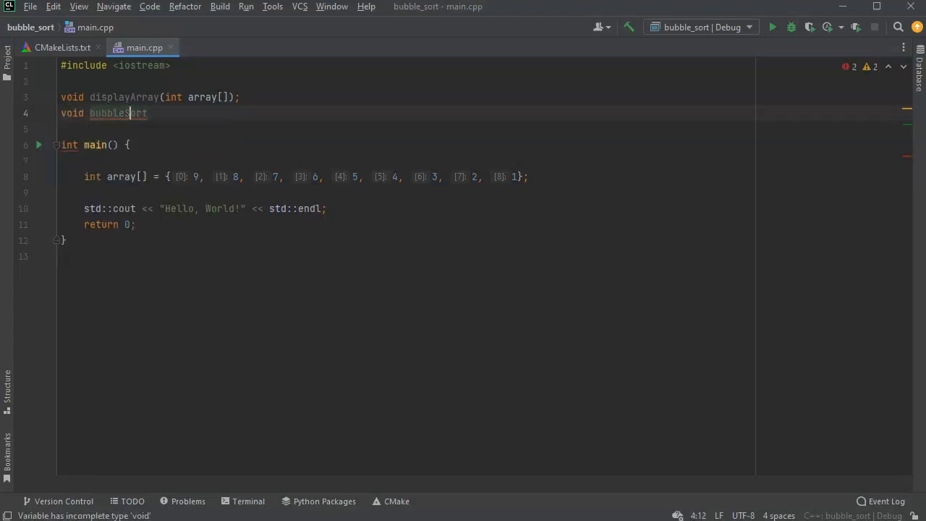
text(())
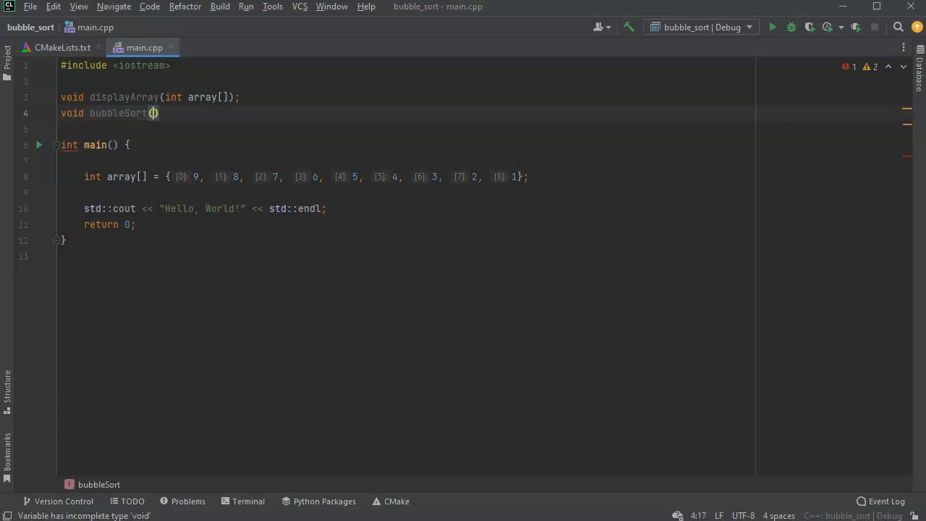
text(int array[],)
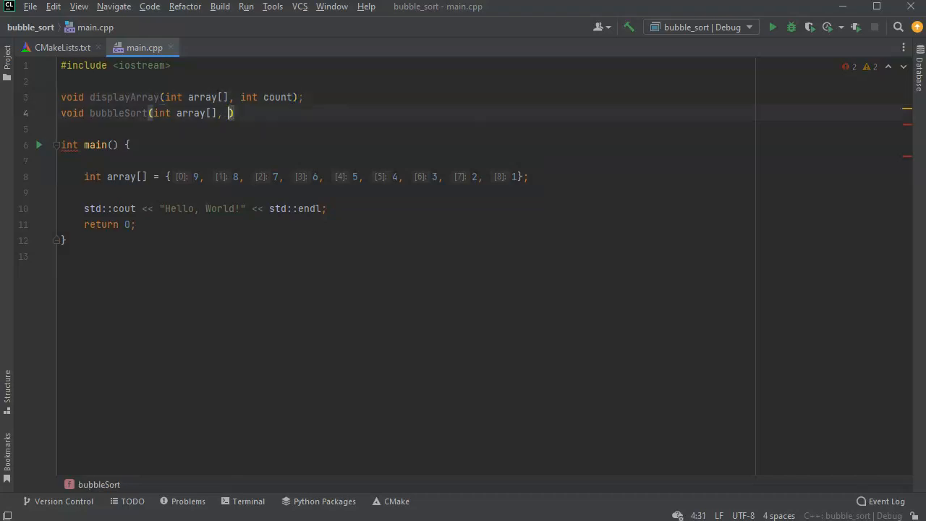
text(int count)
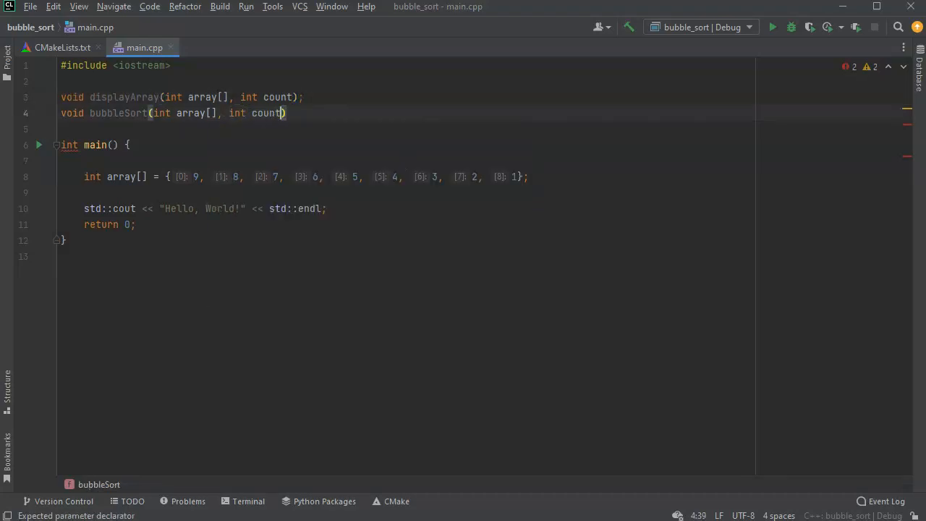
text(;)
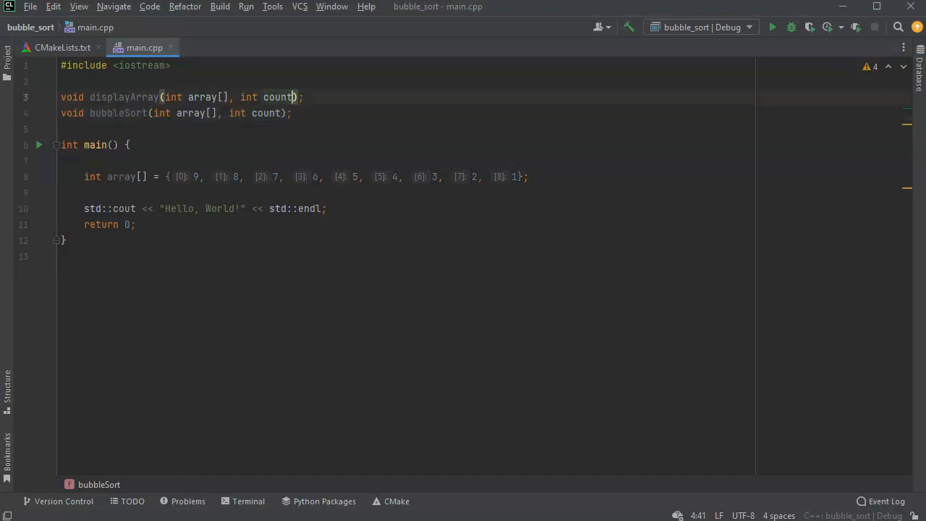
click(84, 192)
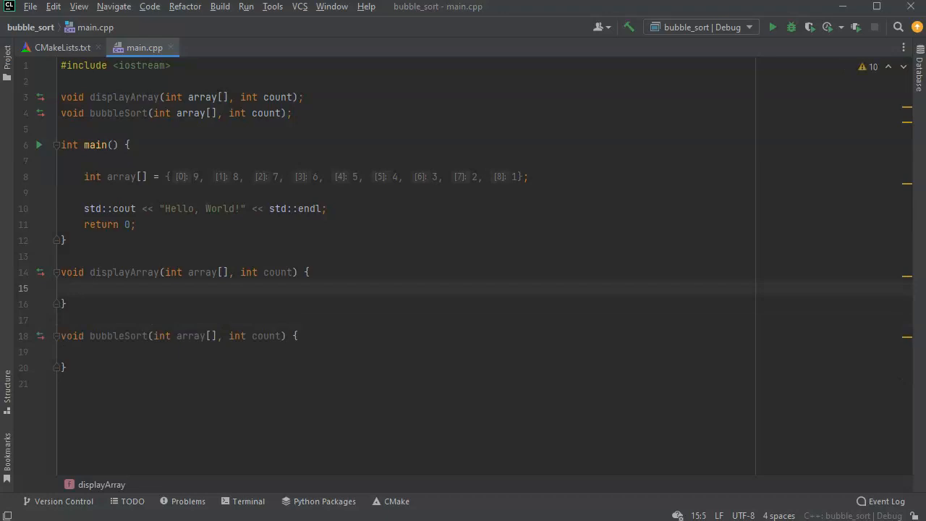
Write displayArray's for loop over i < count, printing array[i] with std::cout
click(83, 288)
text(for()
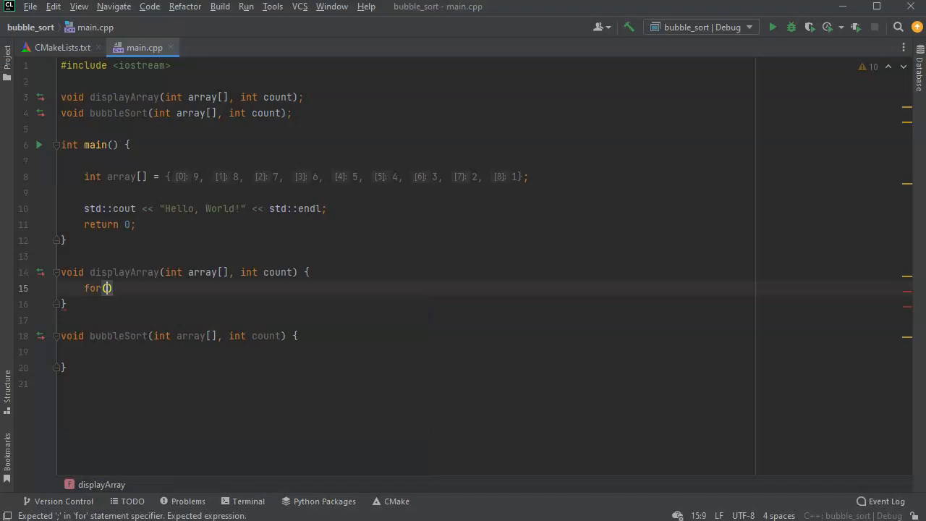
text(int i=0; i)
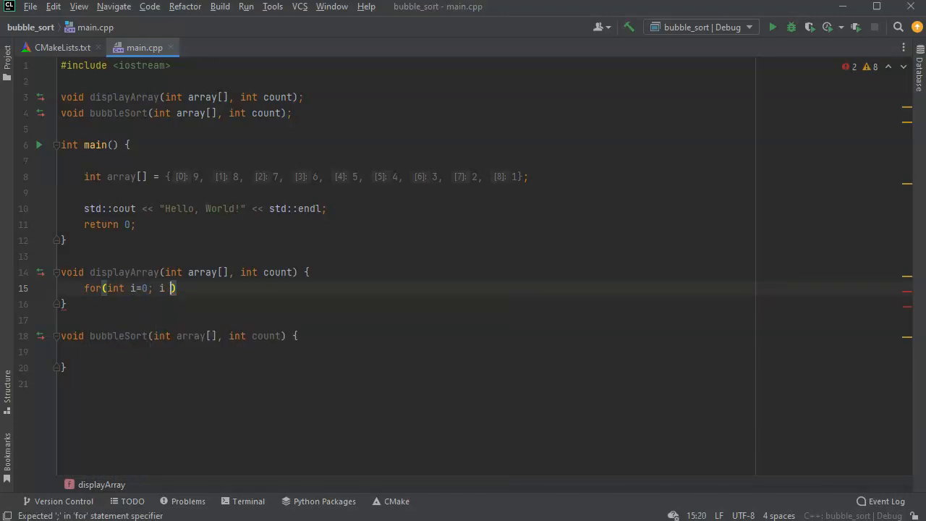
text(< count)
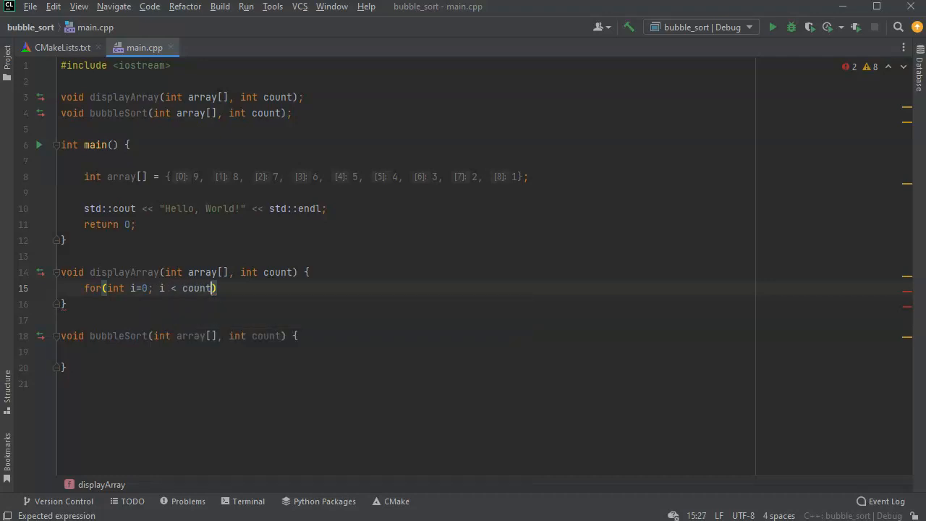
text(; i++)
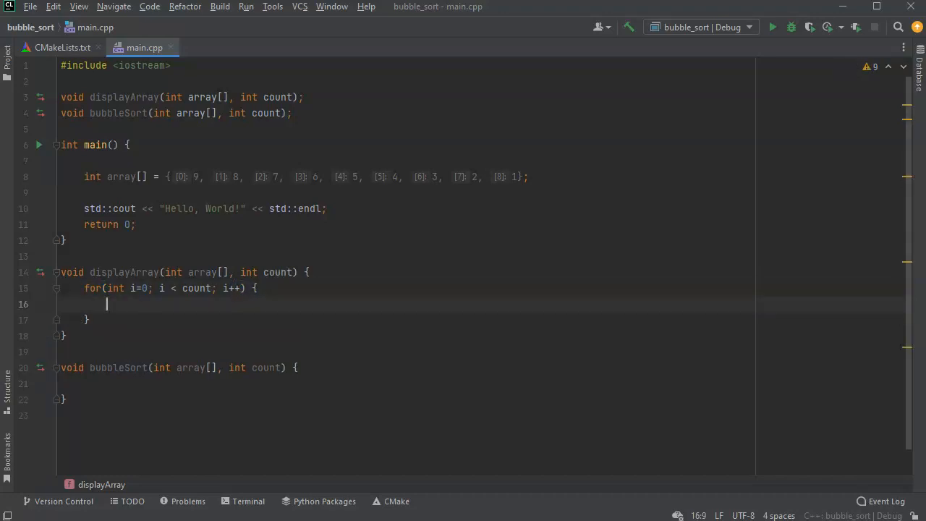
text(cout)
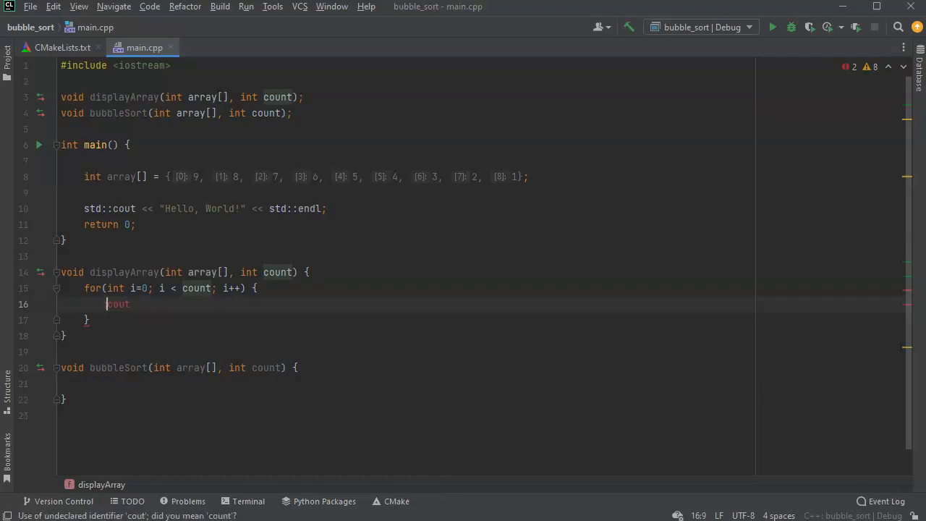
text(std::)
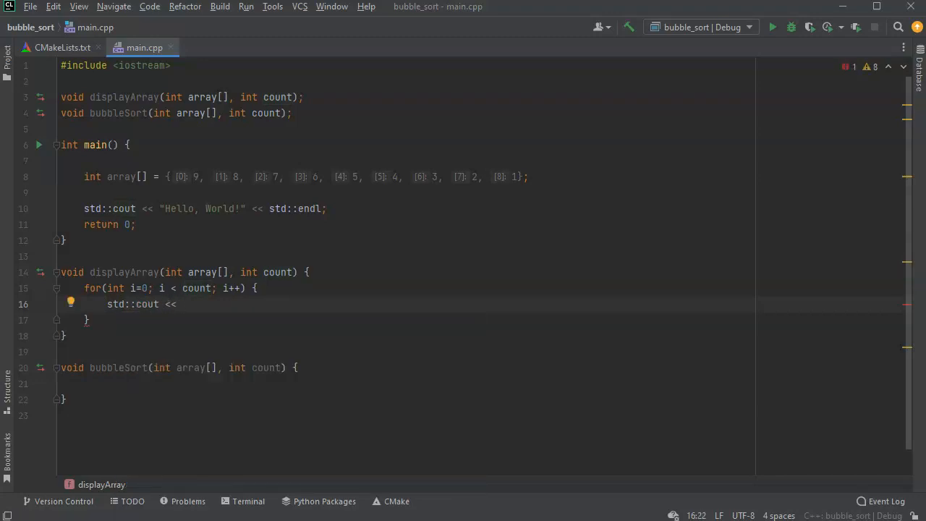
text(array[])
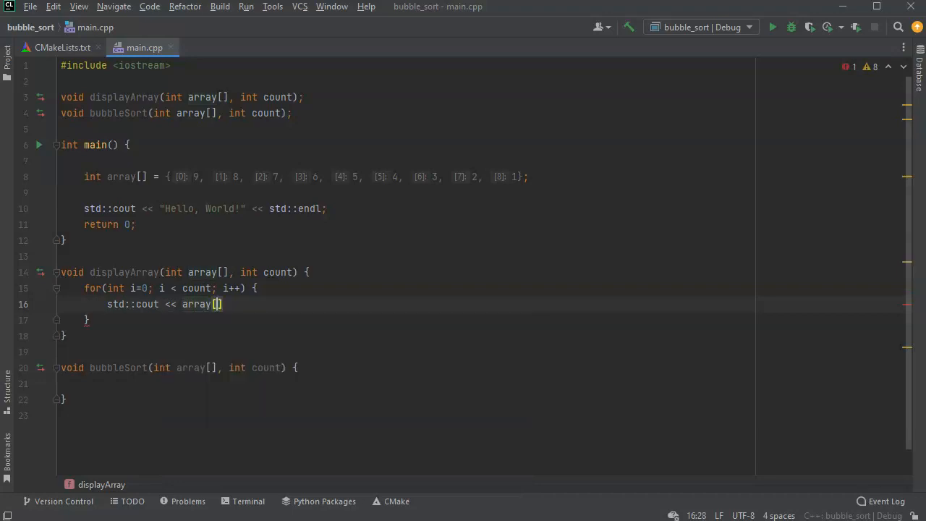
text(i];)
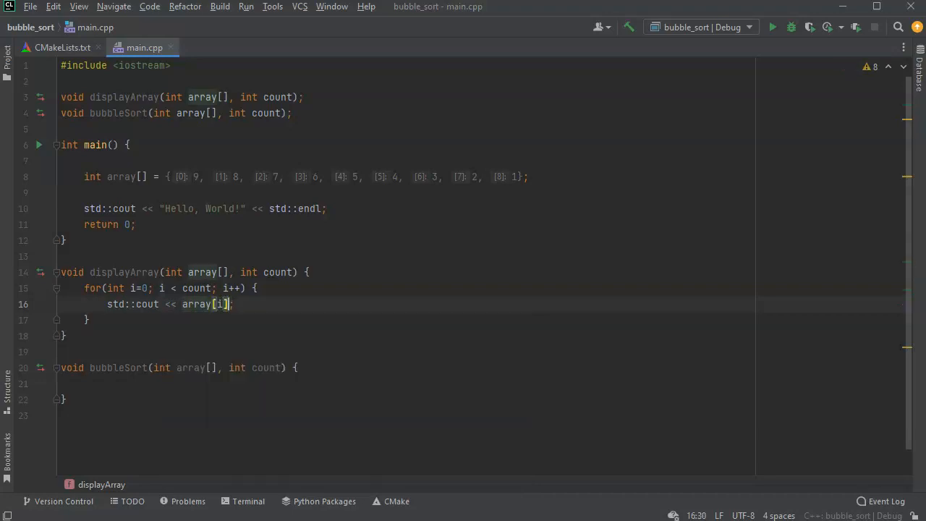
text(<< ")
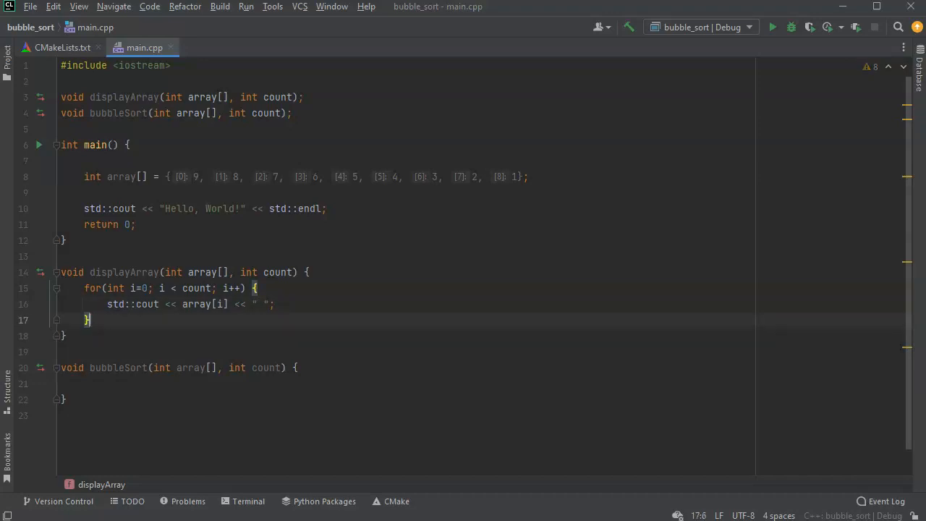
Output std::endl after the loop in displayArray
text(std:)
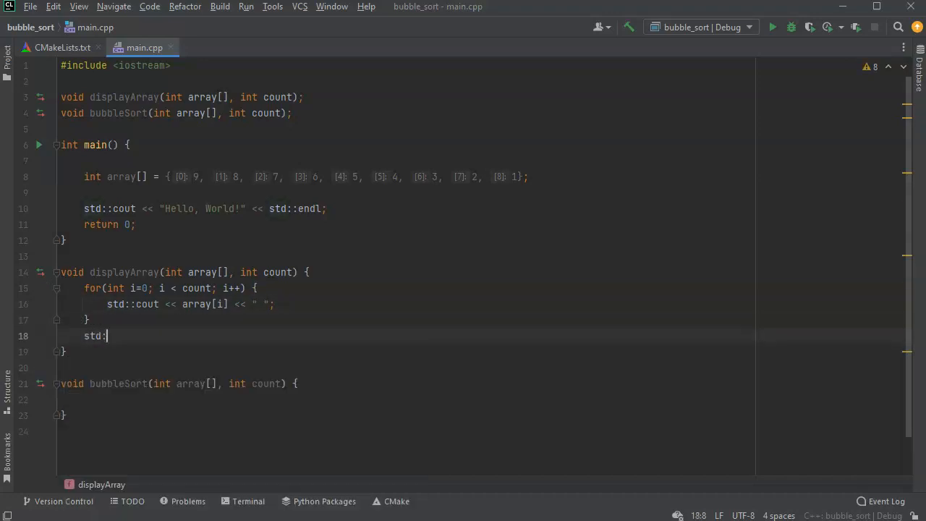
text(cout <<)
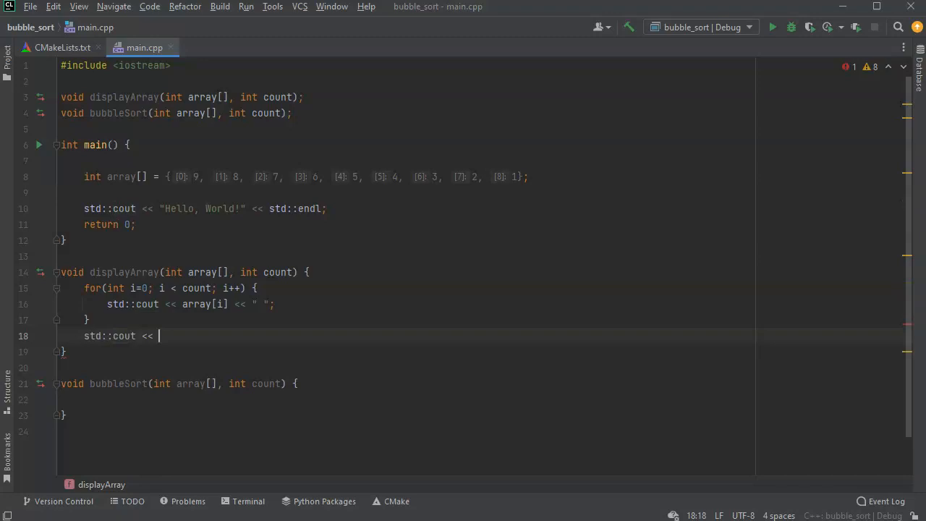
text(std::)
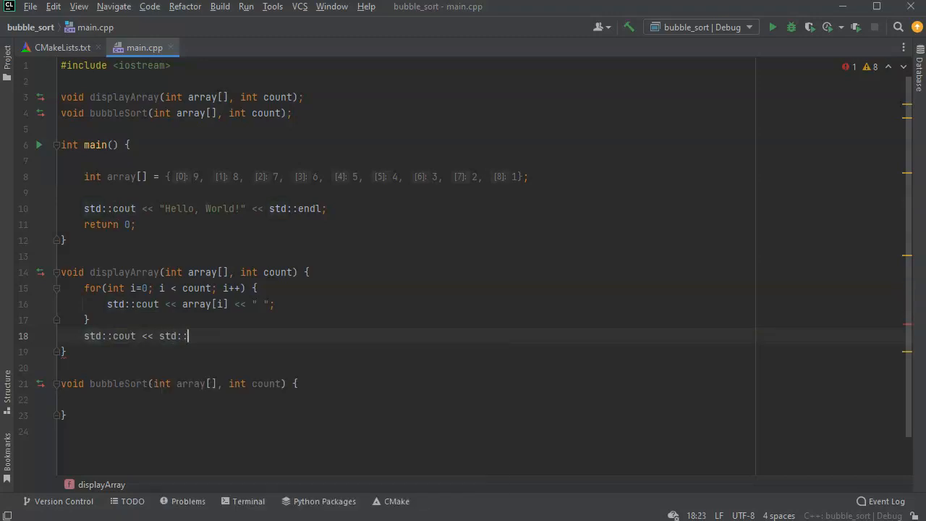
text(endl;)
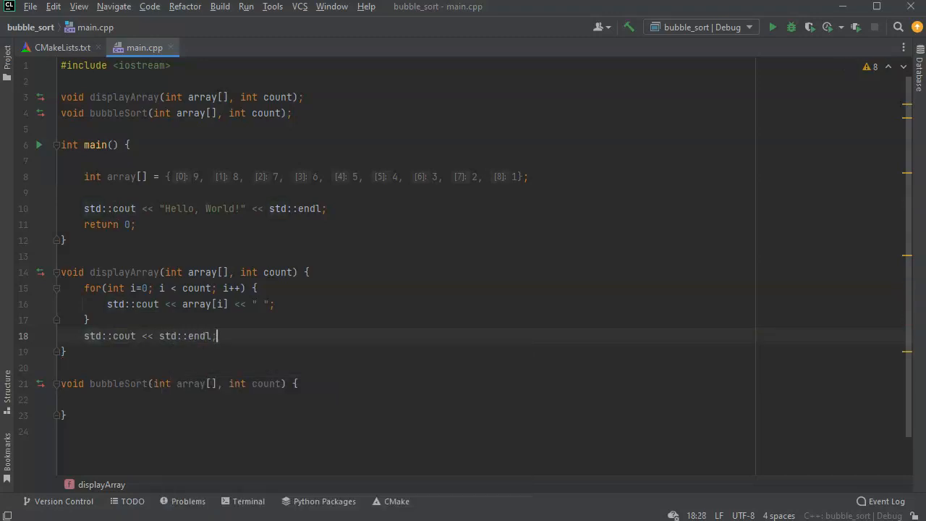
click(94, 400)
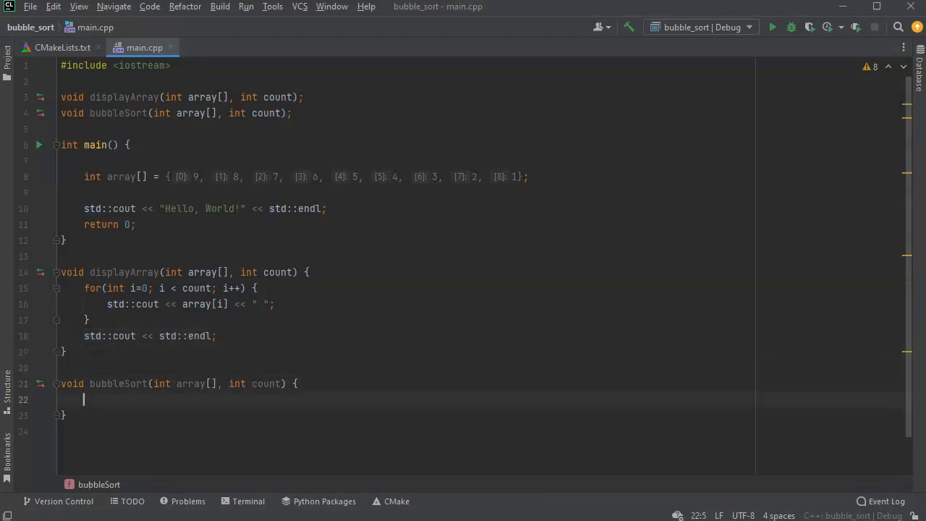
click(215, 208)
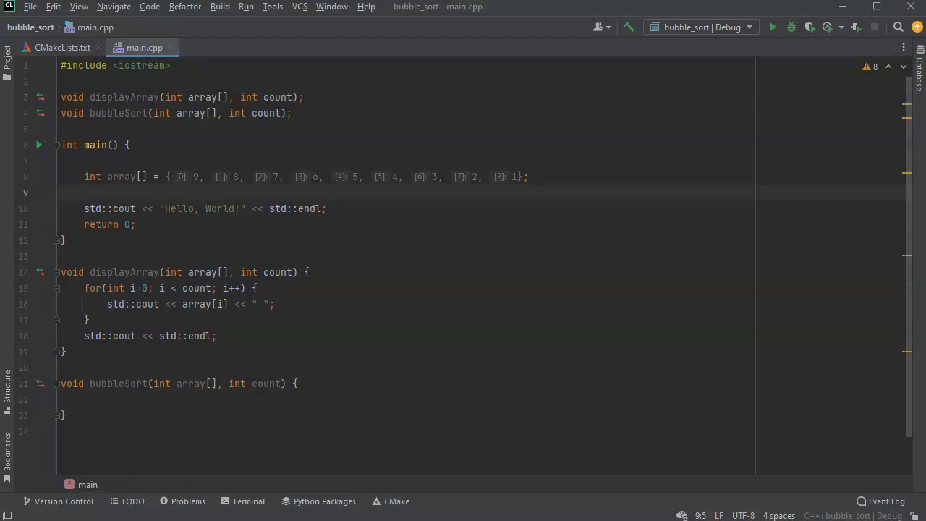
Call displayArray(array, 9) in main in place of the Hello World line
text(displayArray()
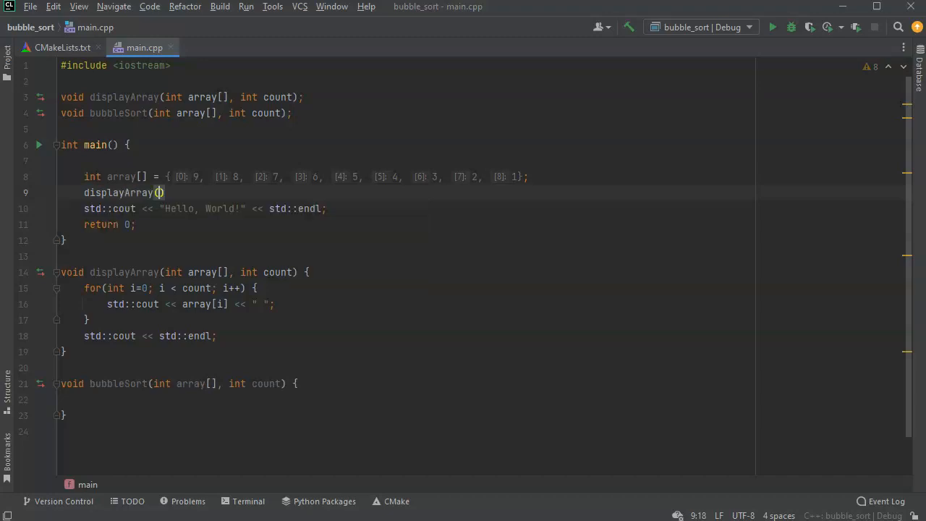
text(arr)
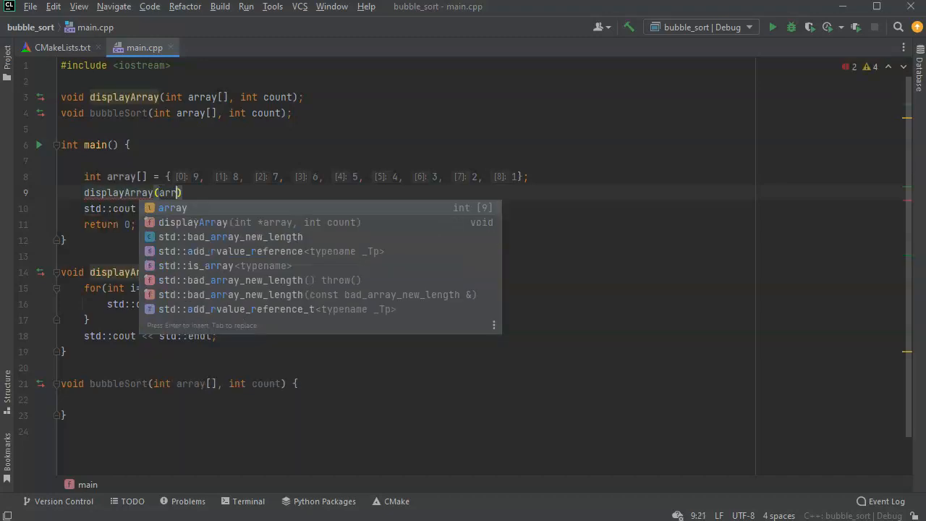
click(172, 208)
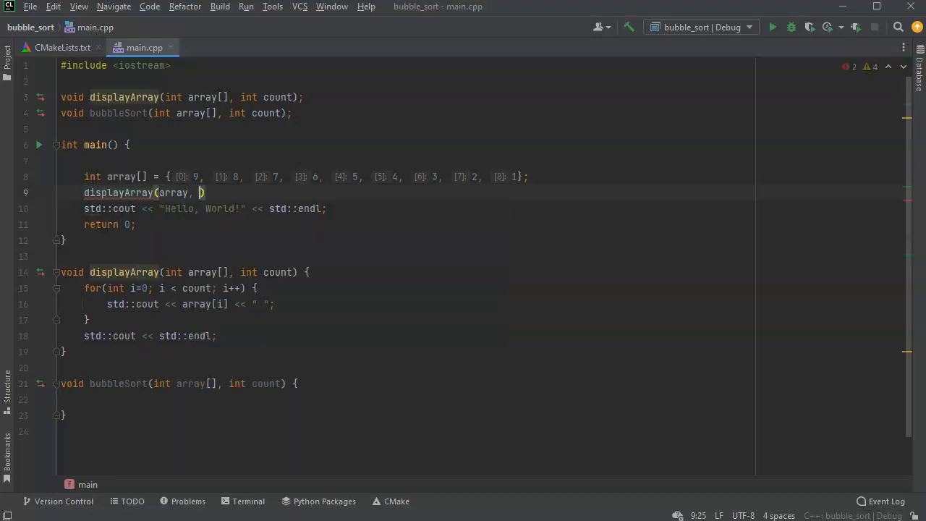
text(9)
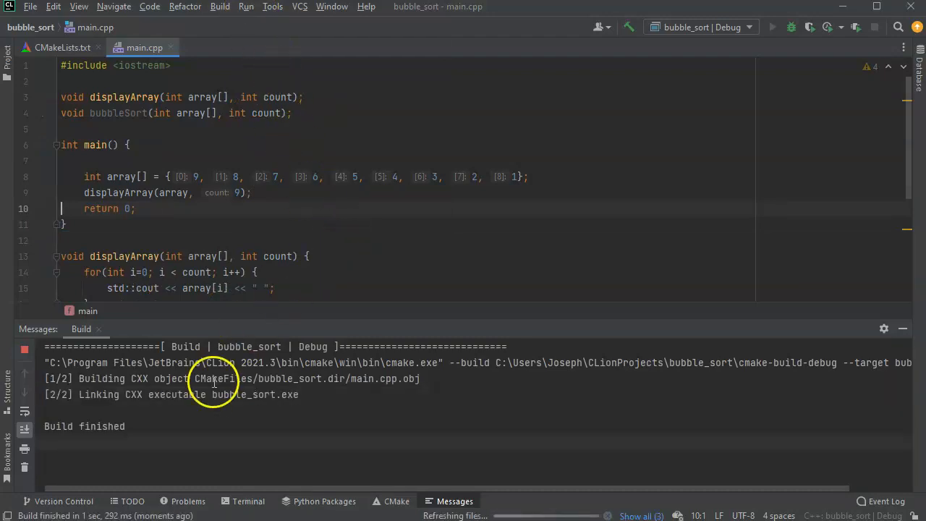
Close the Build output pane and highlight the values 9, 8 in the array
click(772, 26)
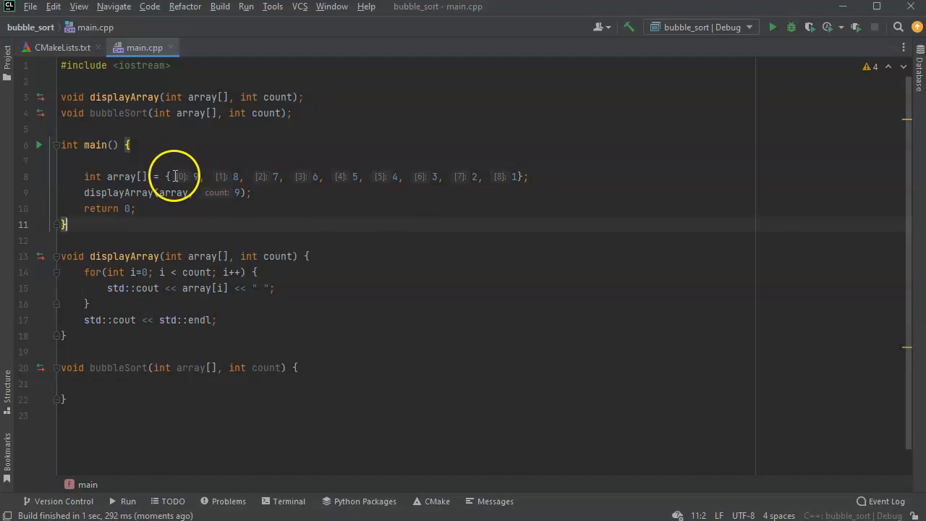
drag(175, 177, 246, 177)
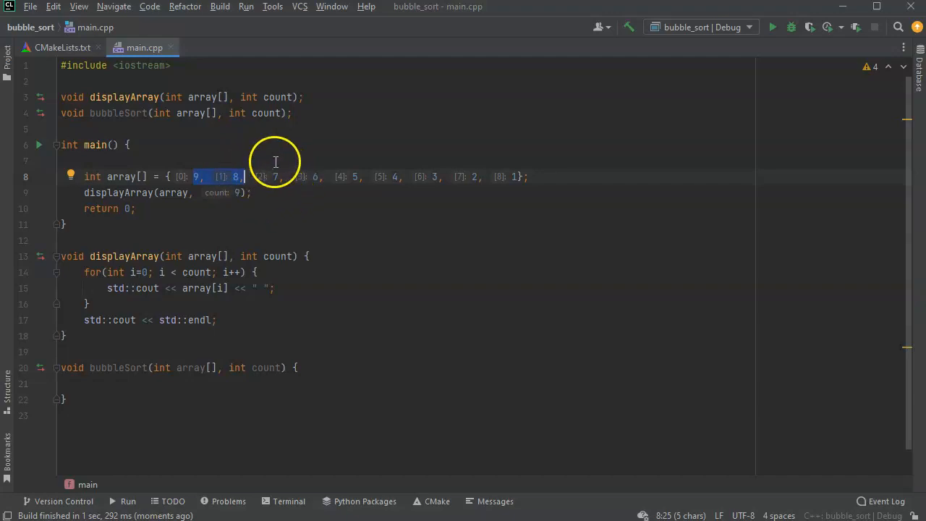
mouse_move(396, 213)
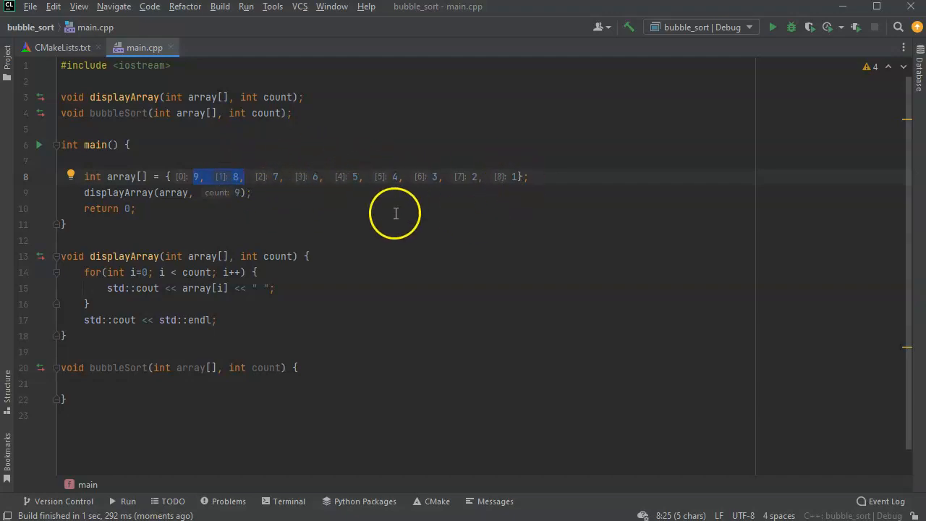
mouse_move(254, 199)
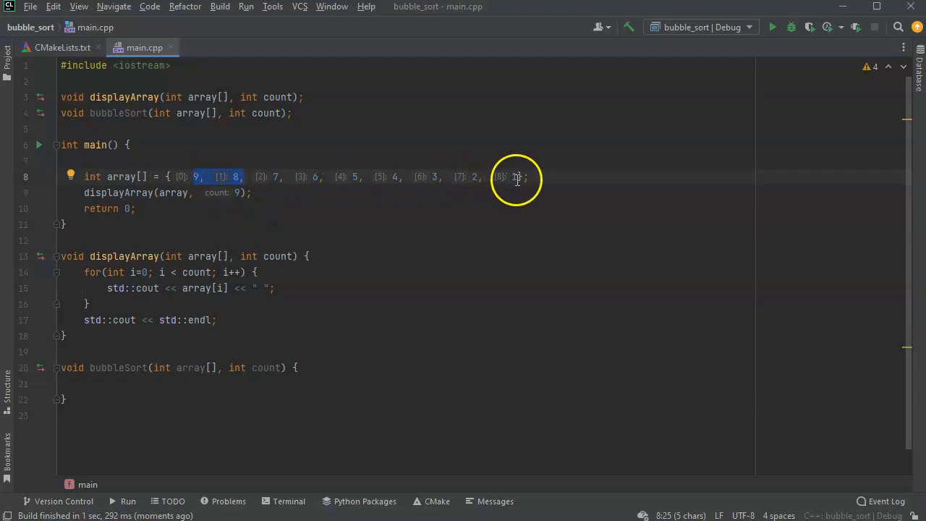
mouse_move(516, 176)
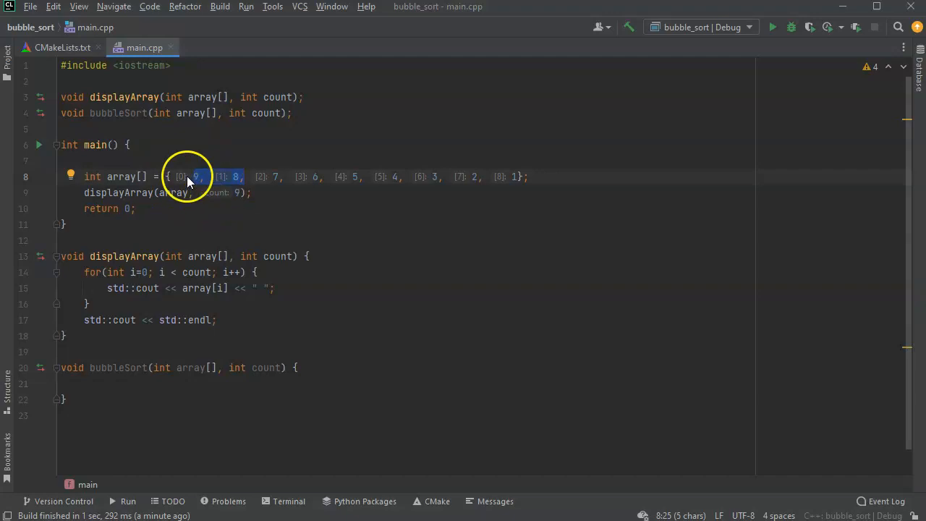
mouse_move(491, 171)
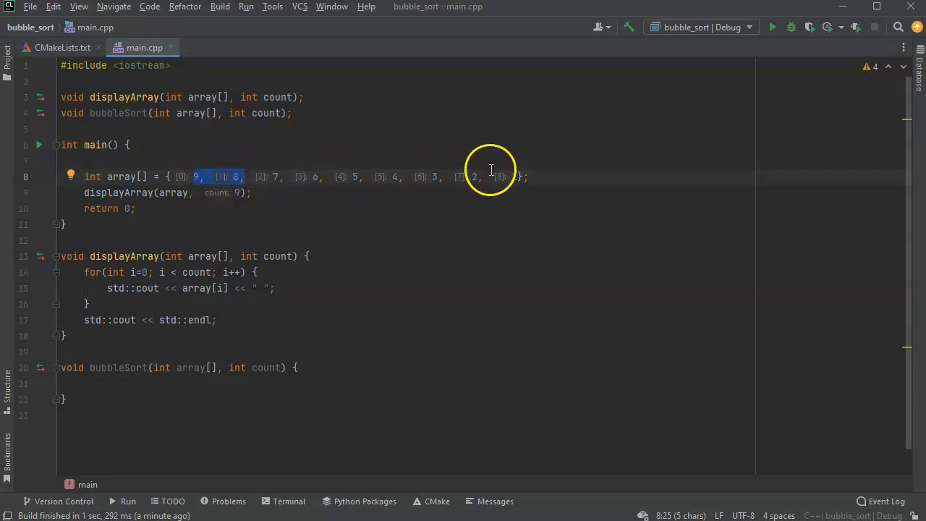
mouse_move(527, 175)
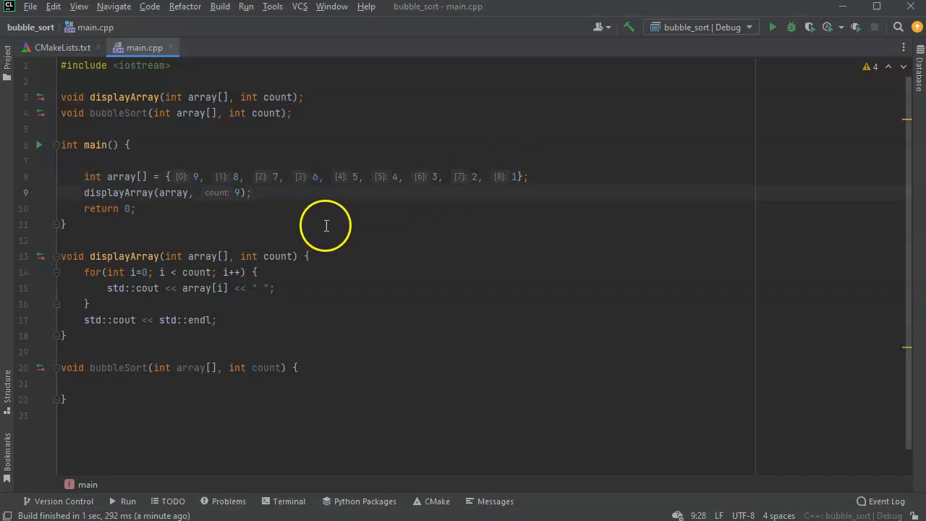
mouse_move(281, 196)
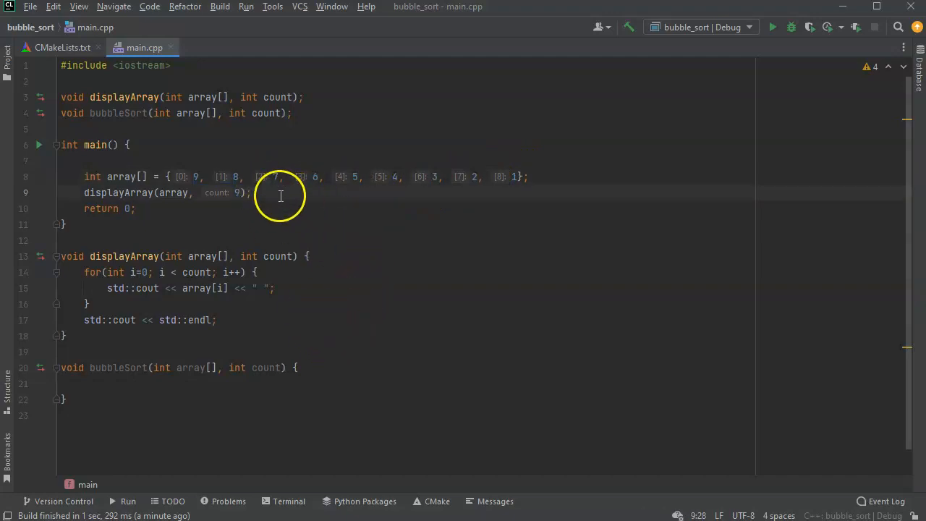
Declare an int swaps variable inside bubbleSort
click(207, 384)
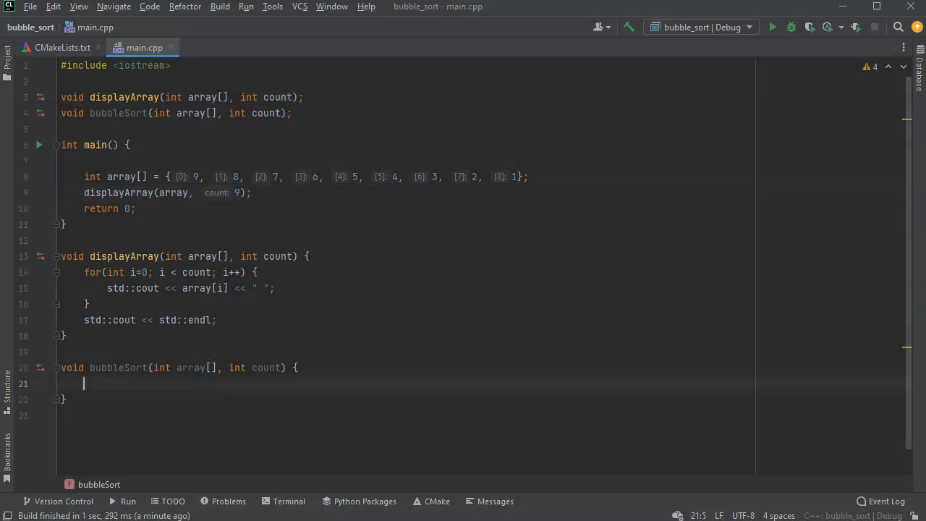
text(int)
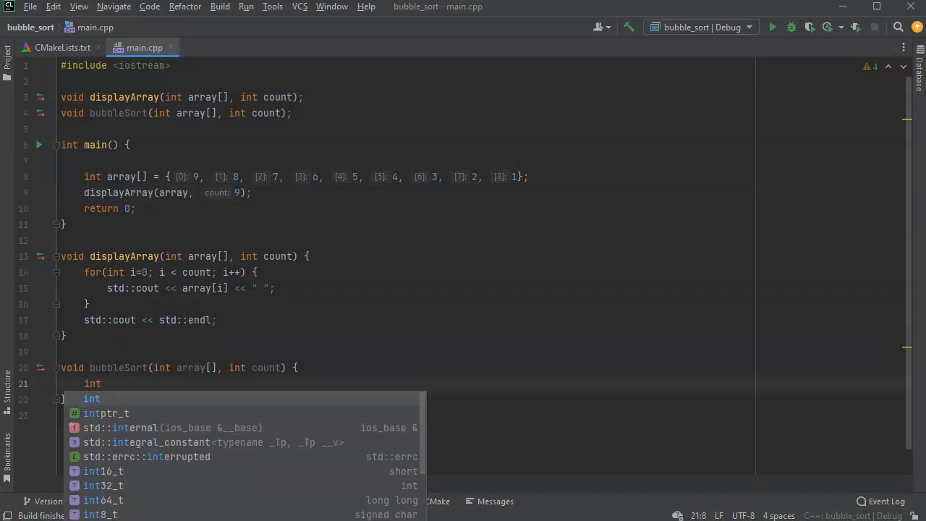
text(s)
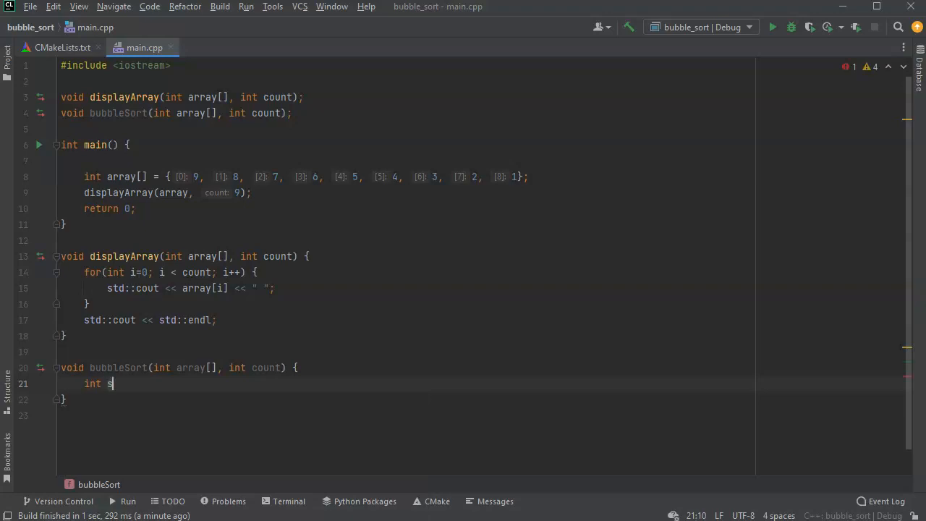
text(waps;)
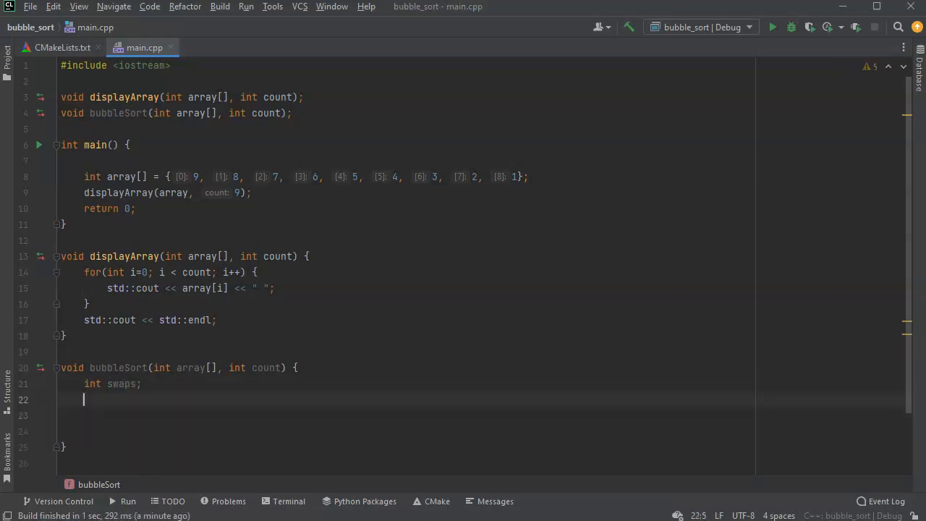
Add an empty do-while loop repeating while swaps > 0, with an indented line inside
text(whi)
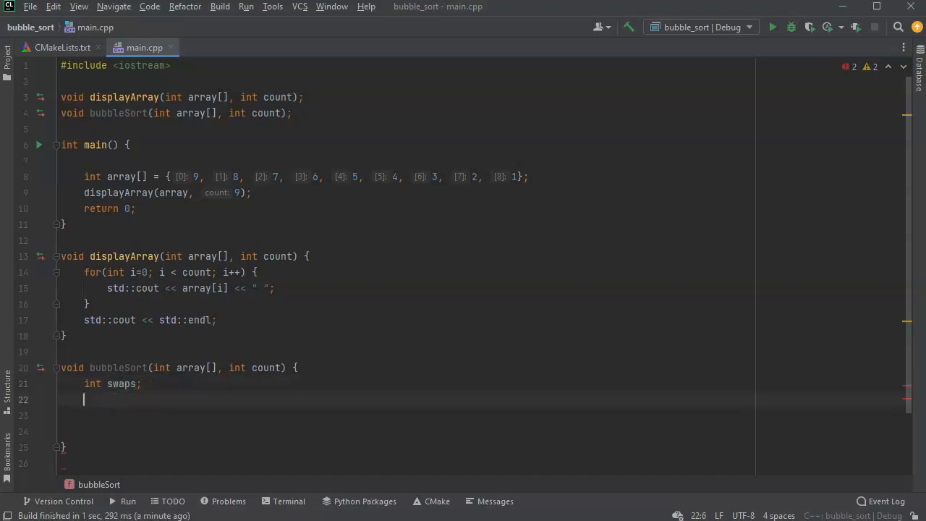
text(do)
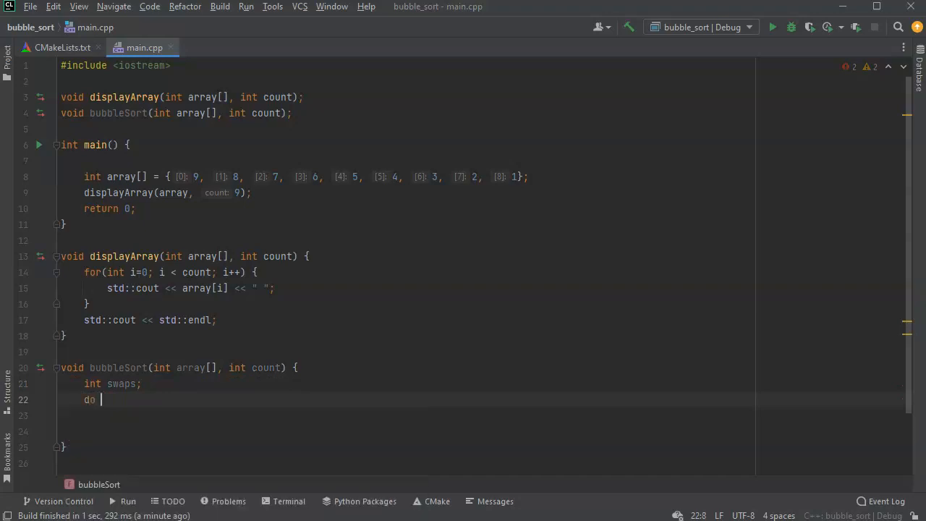
text({)
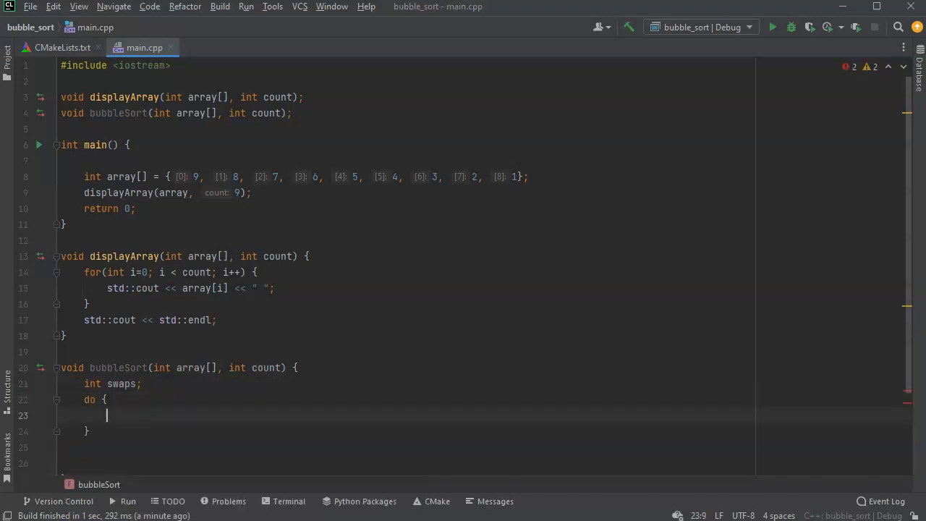
text(} whil)
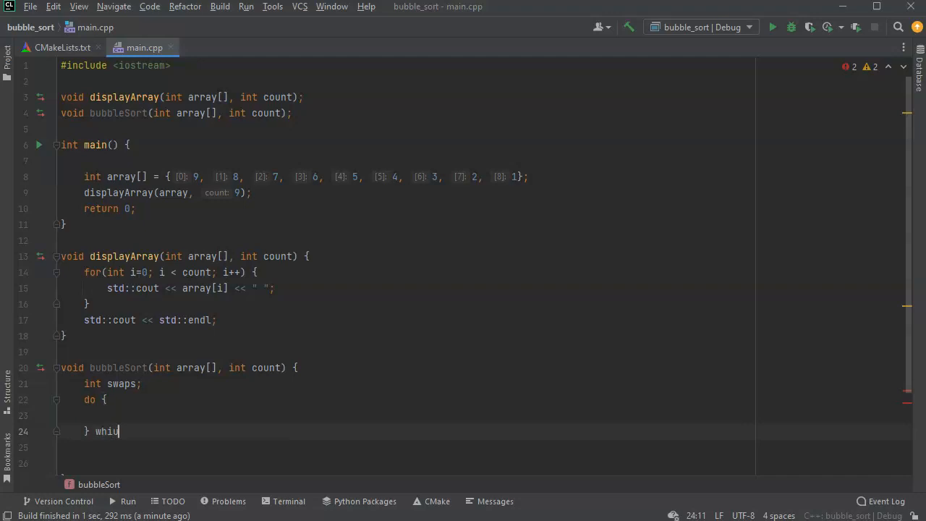
key(BackSpace)
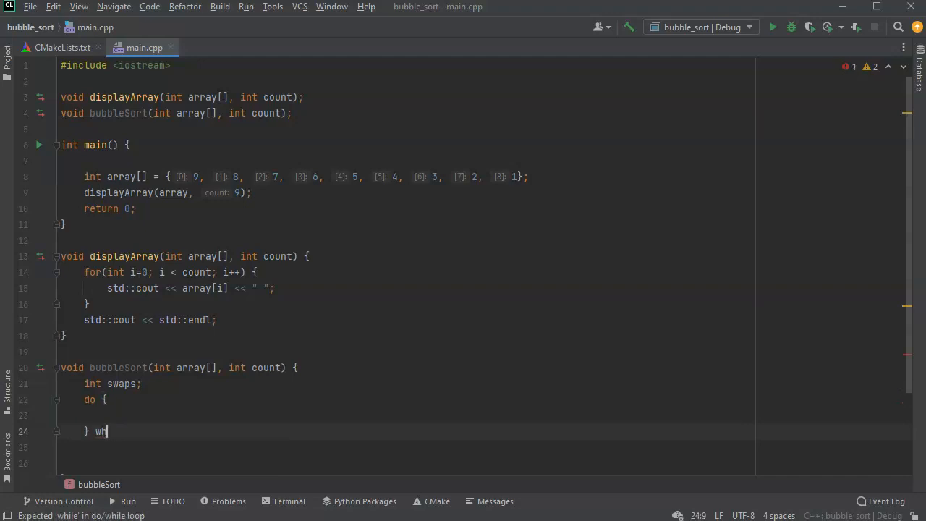
text(ile ())
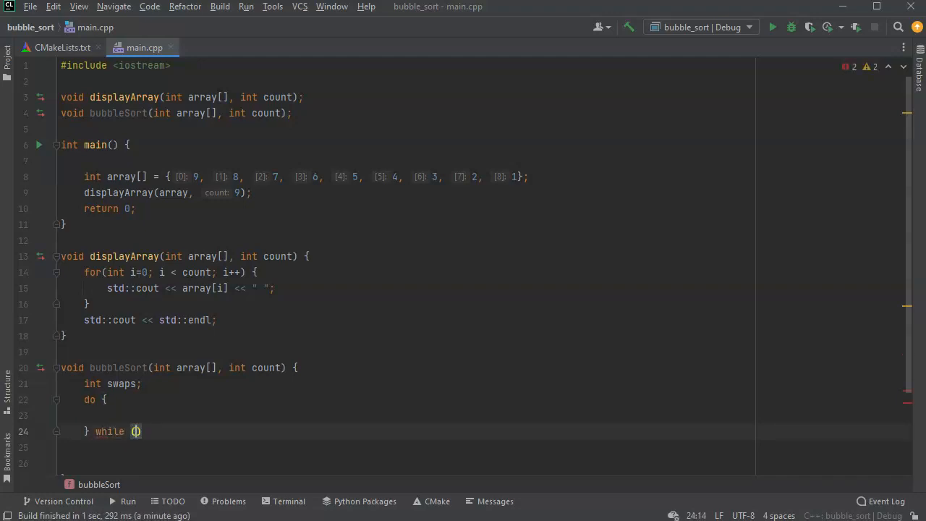
text(swaps)
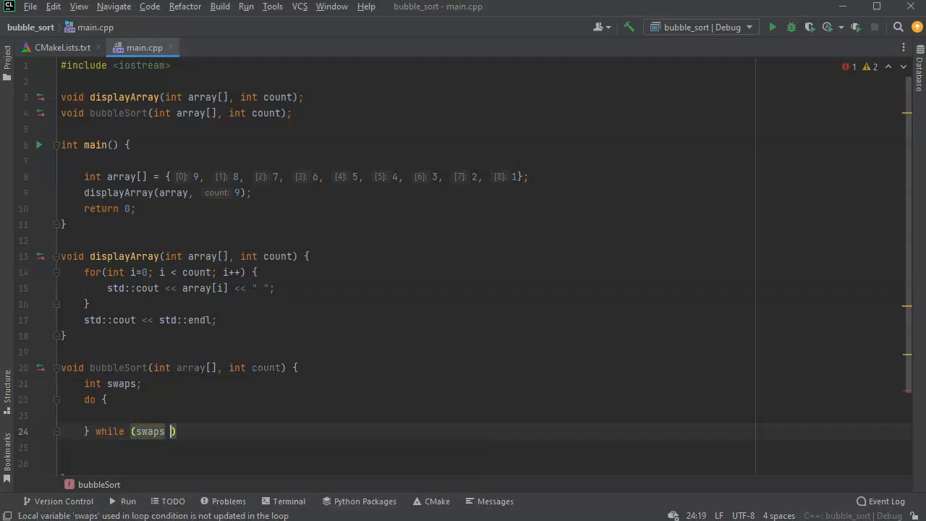
text(> 0)
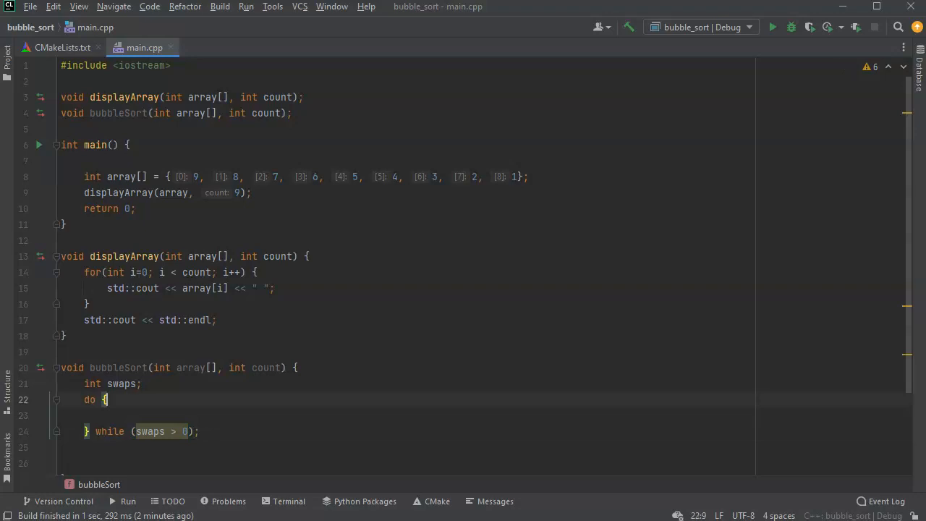
key(enter)
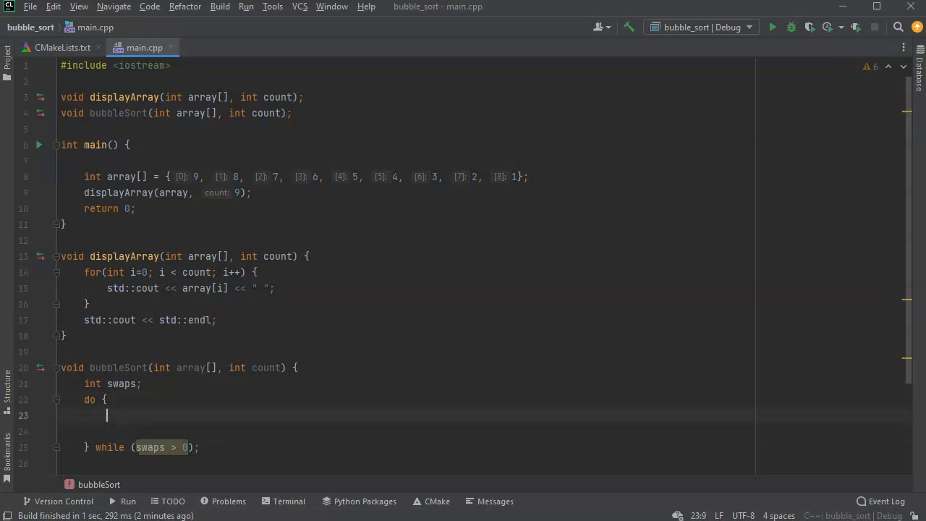
Reset swaps to 0 and start a for loop over i < count - 1
text(swaps = 0;)
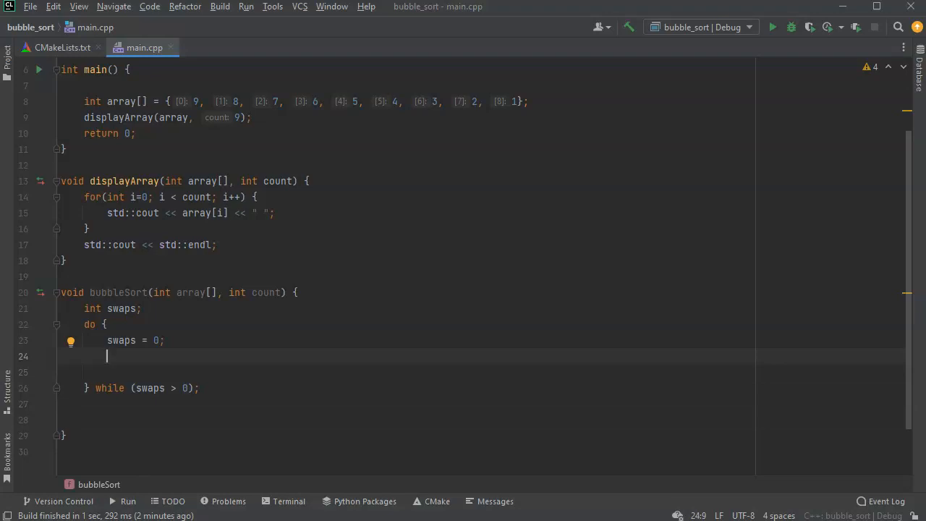
text(for)
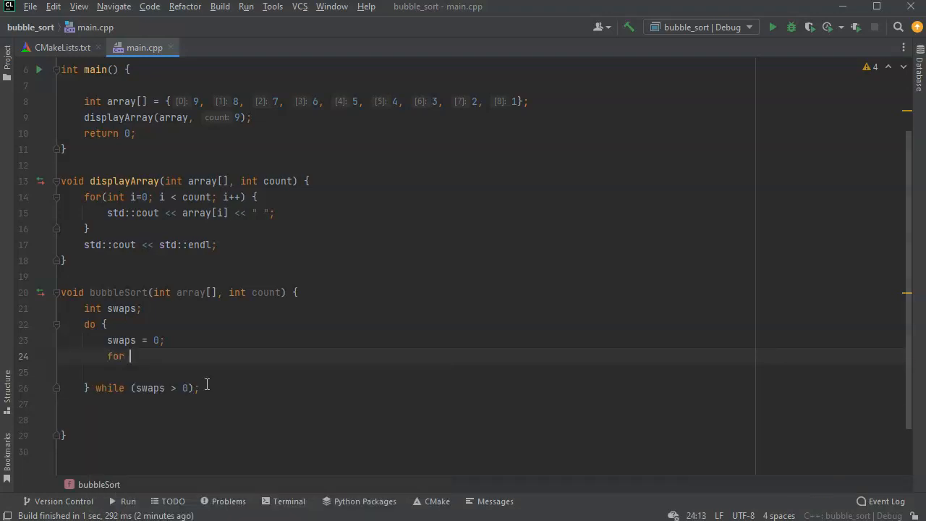
text((int i)
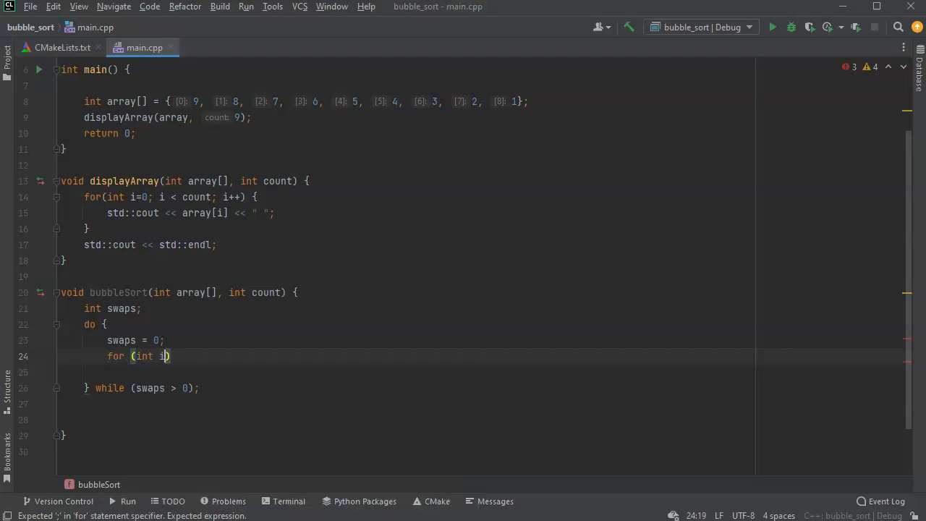
text(=0; i < count -)
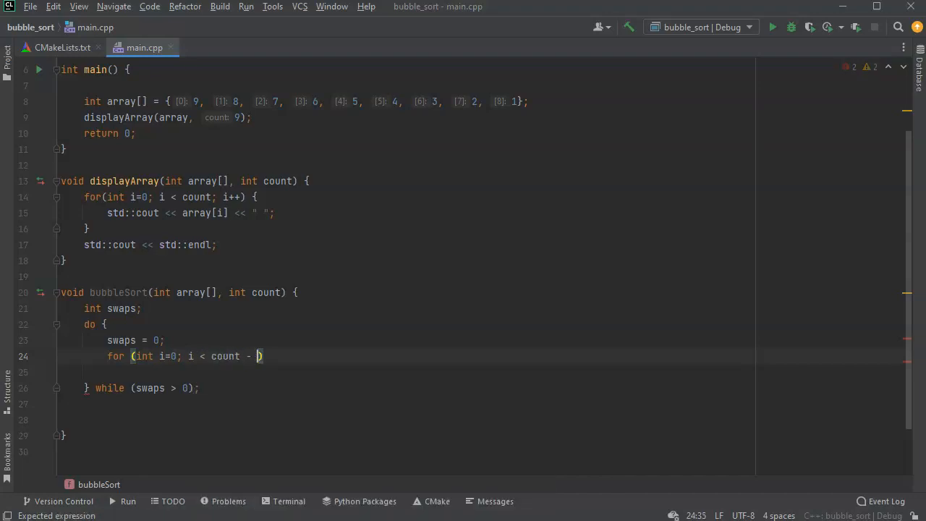
text(1; i++)
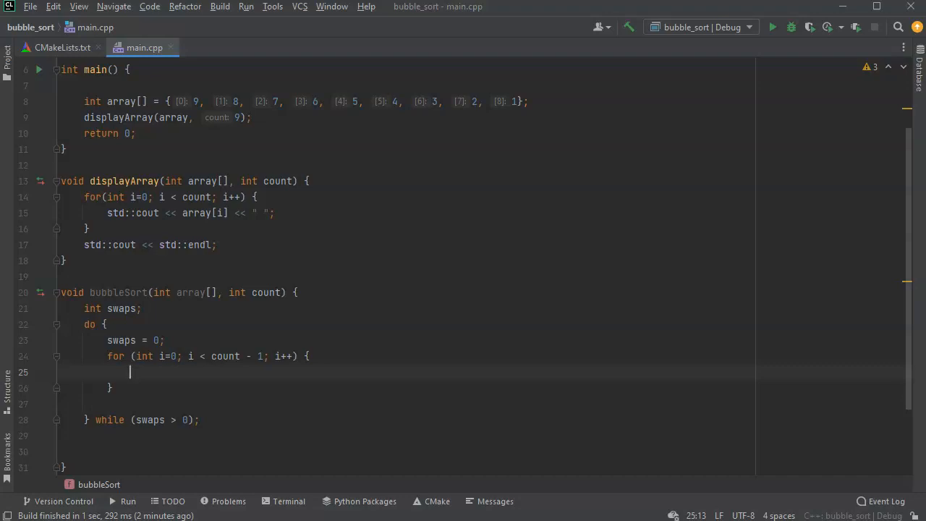
Add if (array[i] > array[i+1]) inside the for loop
text(if ()
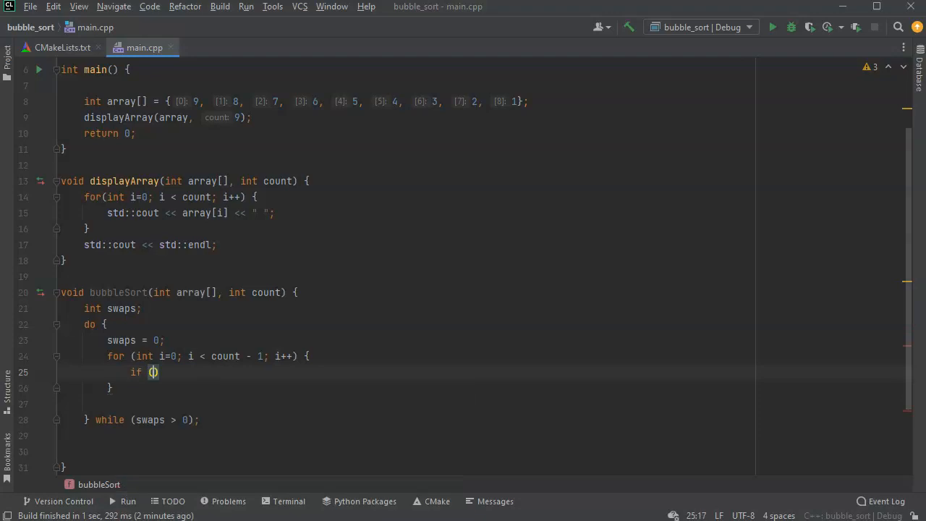
text(array[i)
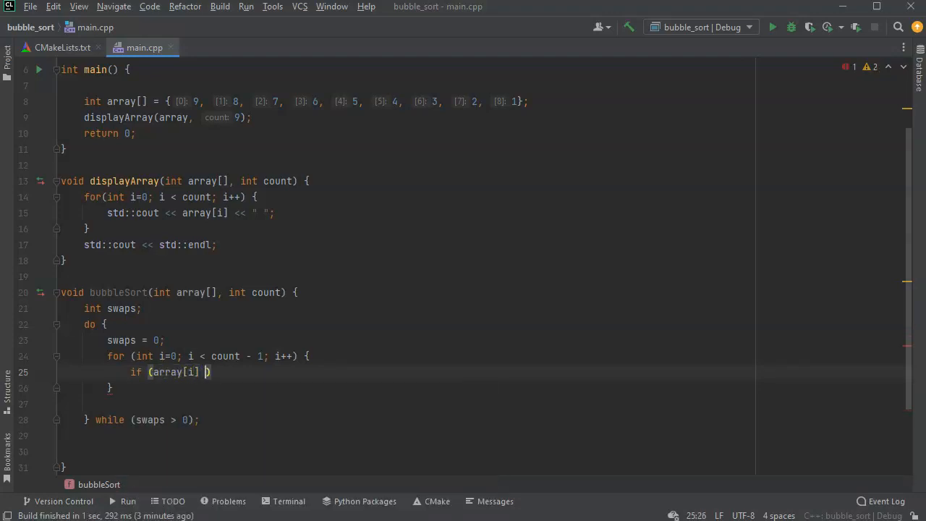
text(>)
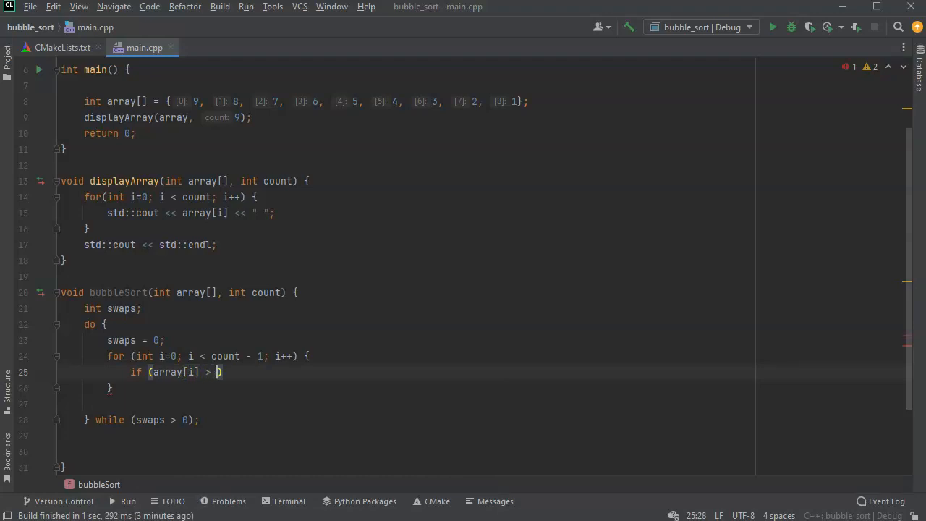
text(array)
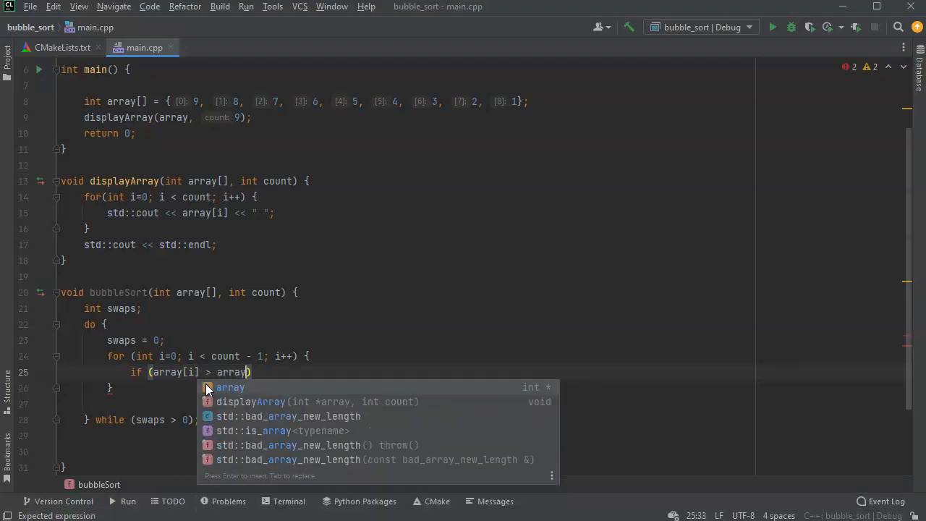
text([i+1)
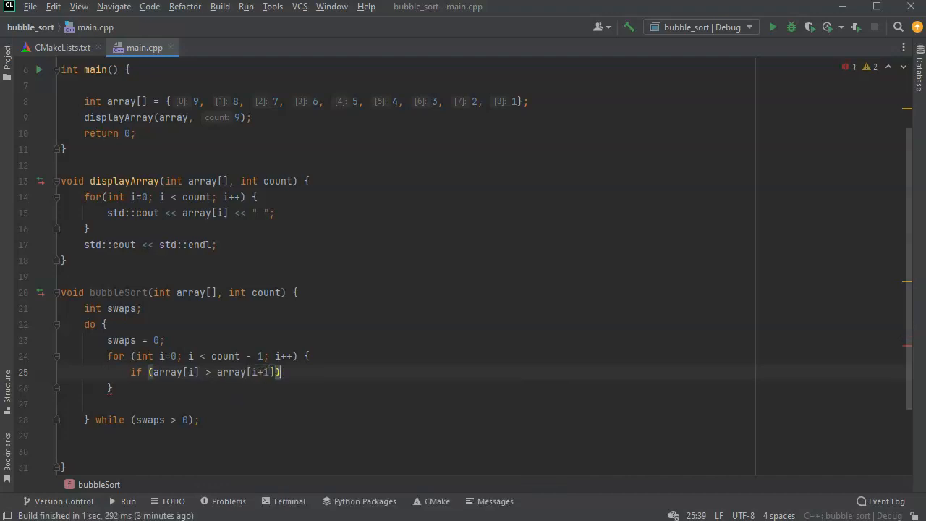
click(104, 325)
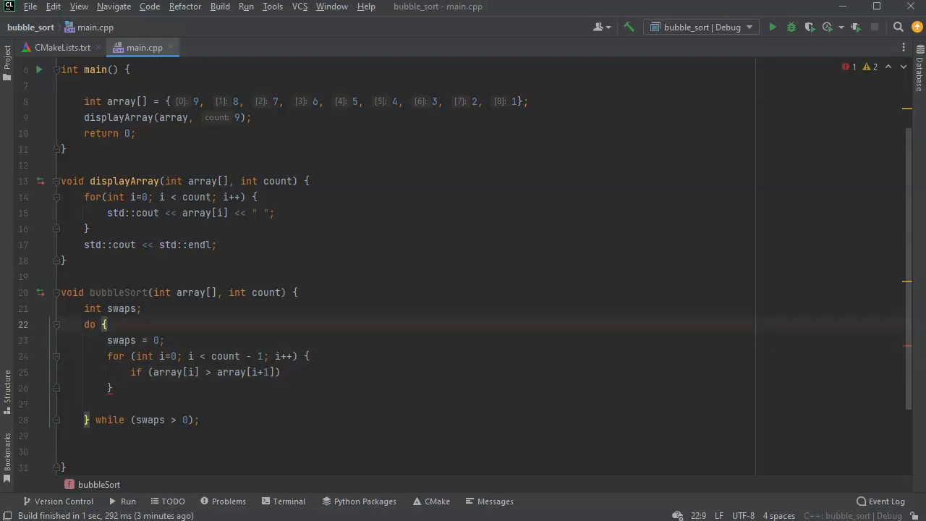
Declare int temp and store array[i] in temp inside the if block
text(int temp;)
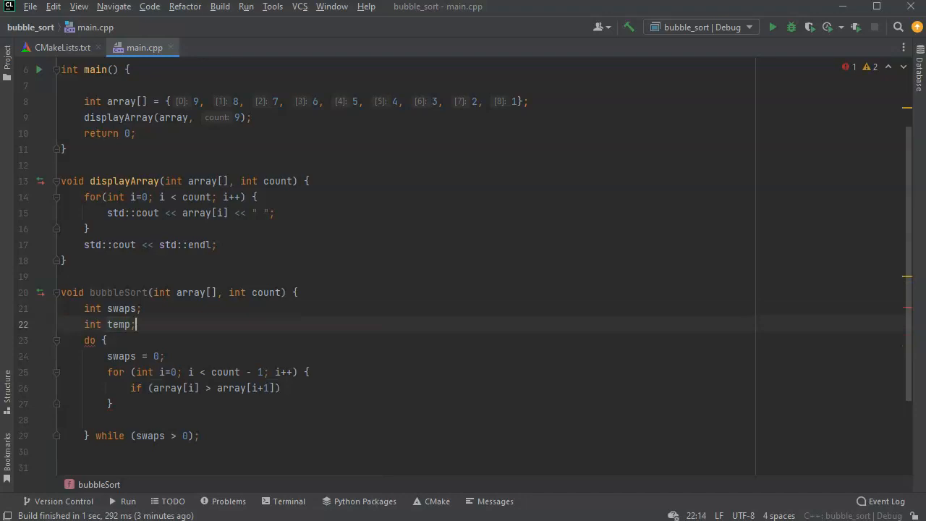
click(134, 388)
text( {)
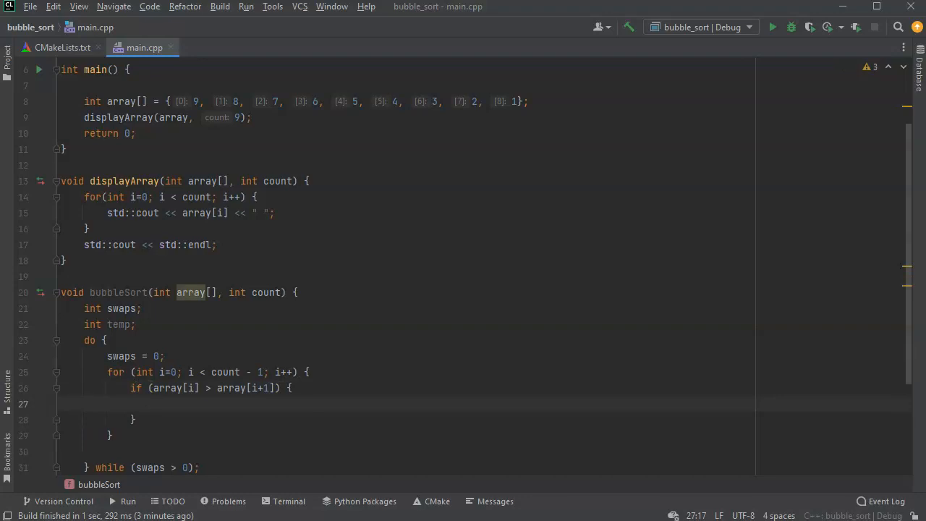
text(te)
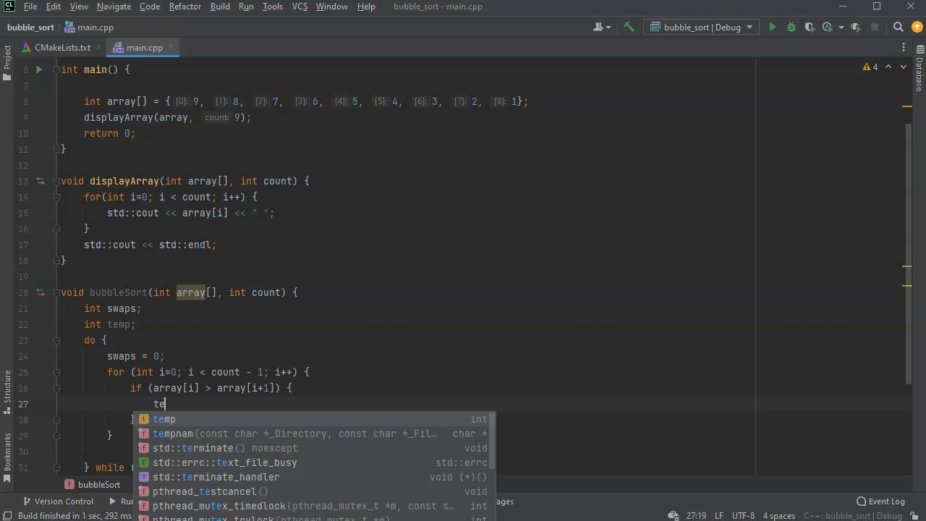
text(mp =)
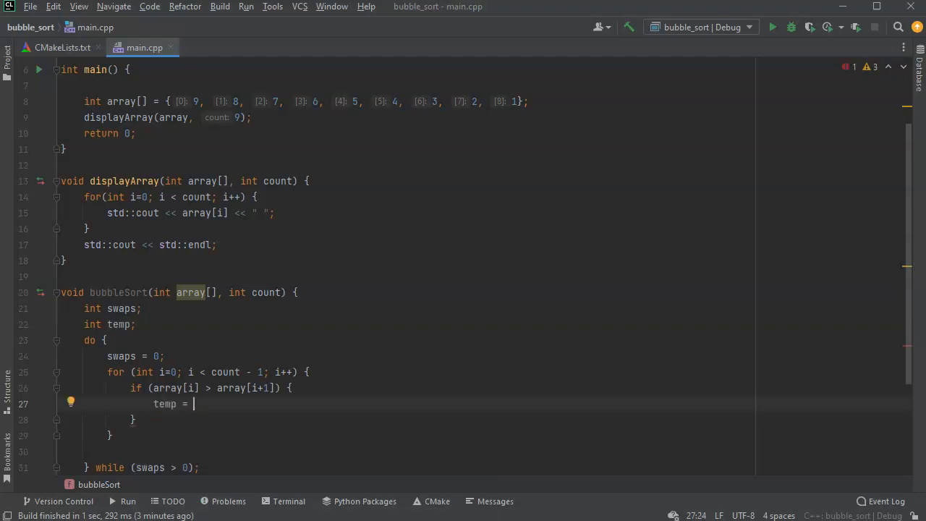
text(array[i)
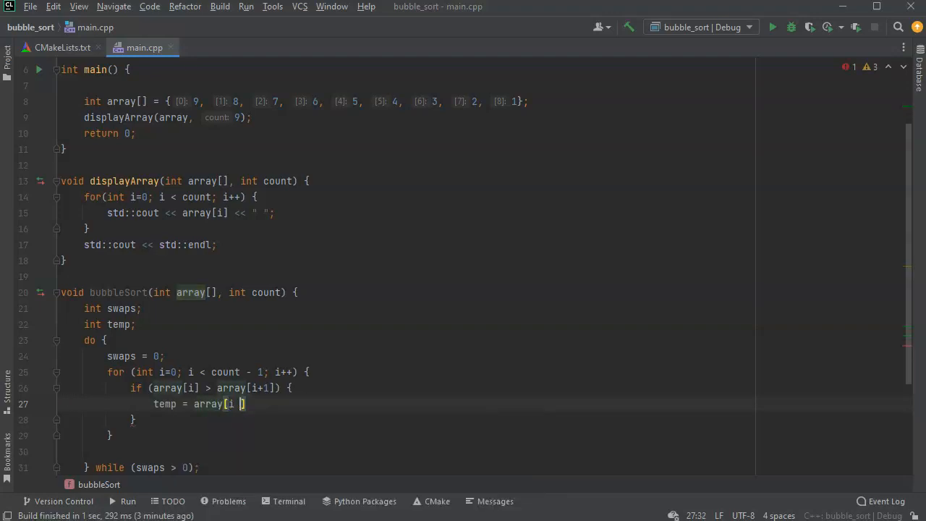
text(;)
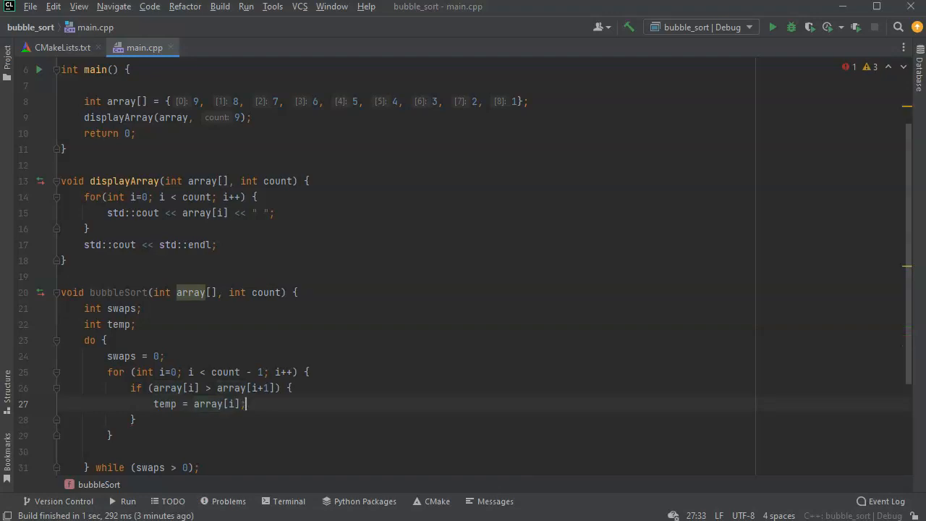
key(Return)
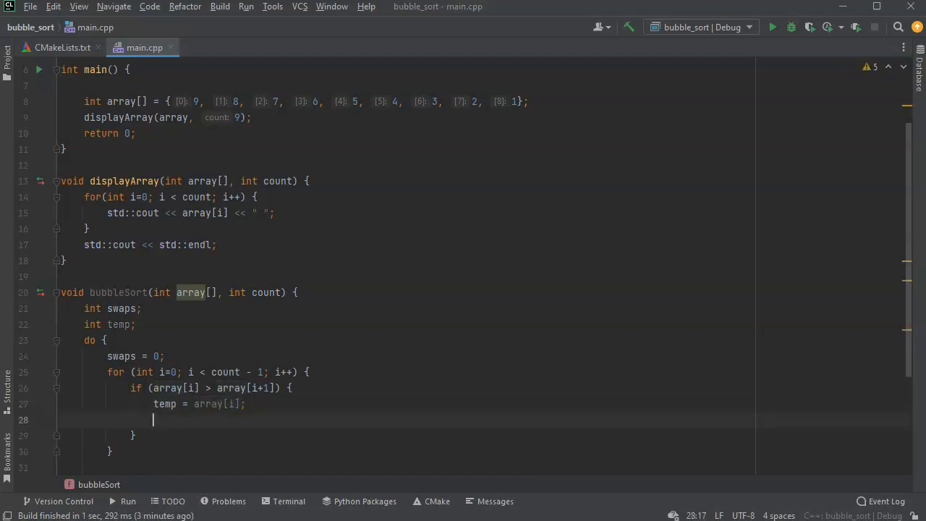
Assign array[i] = array[i+1] and array[i+1] = temp to complete the swap
text(array[i)
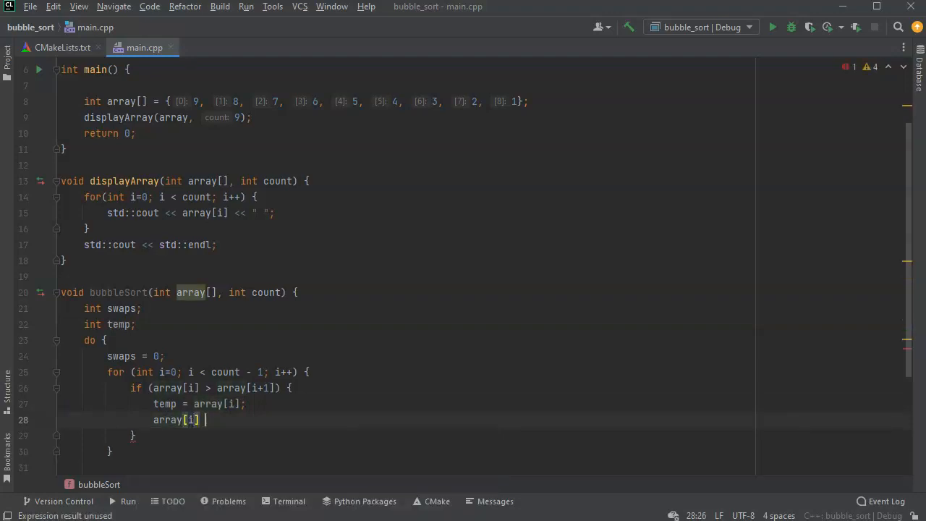
text(=)
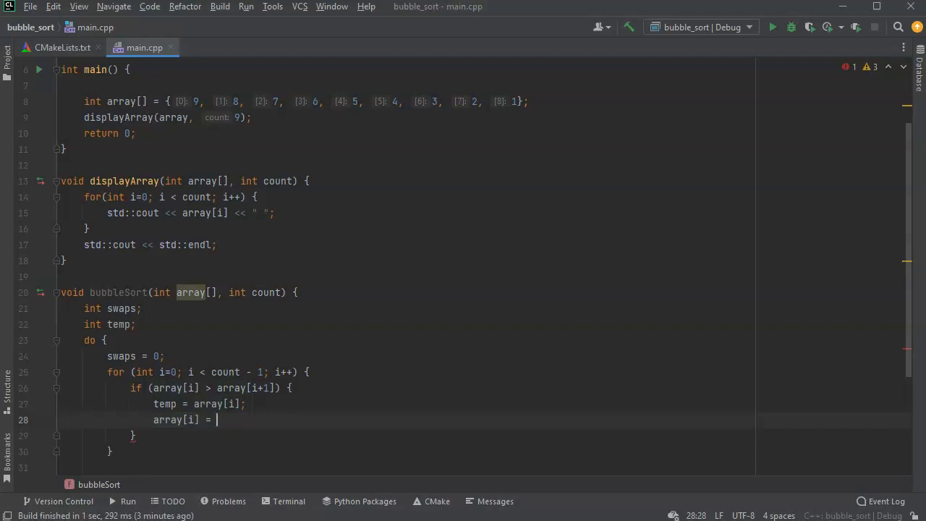
text(a)
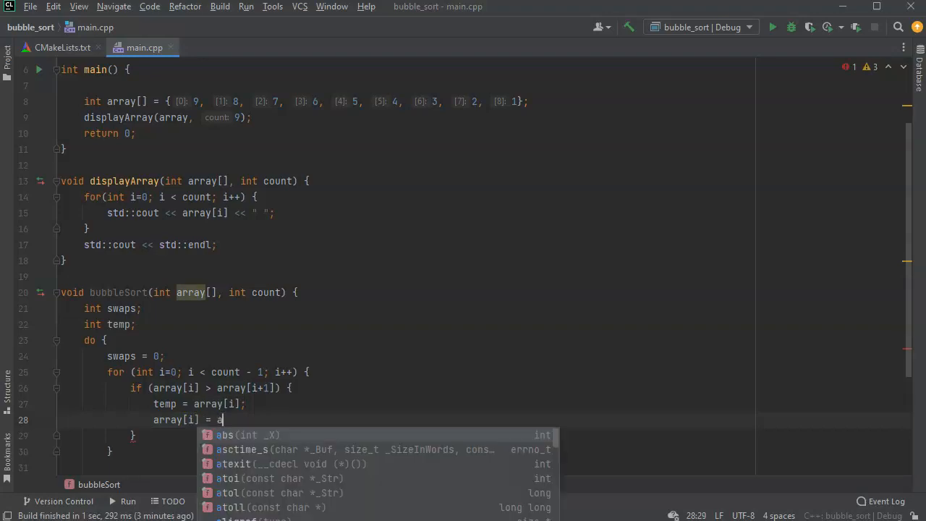
text(rray[i+1)
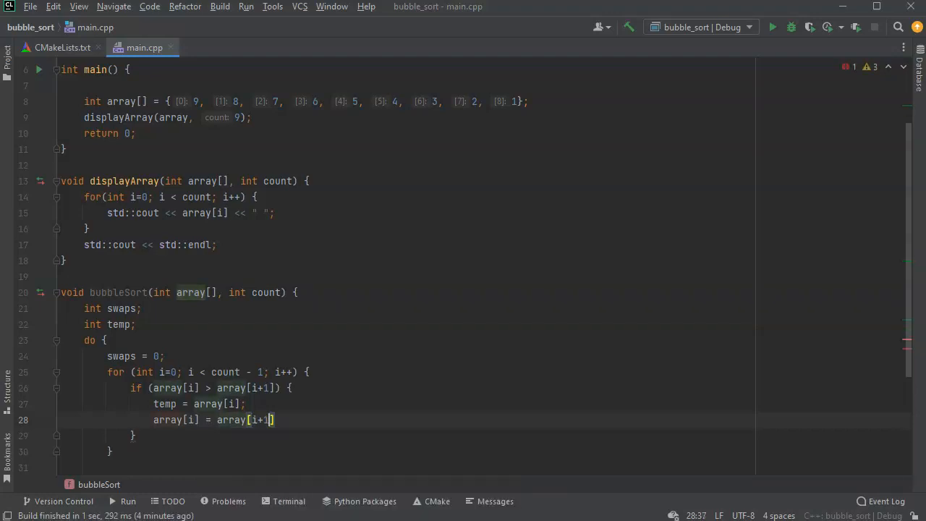
key(Return)
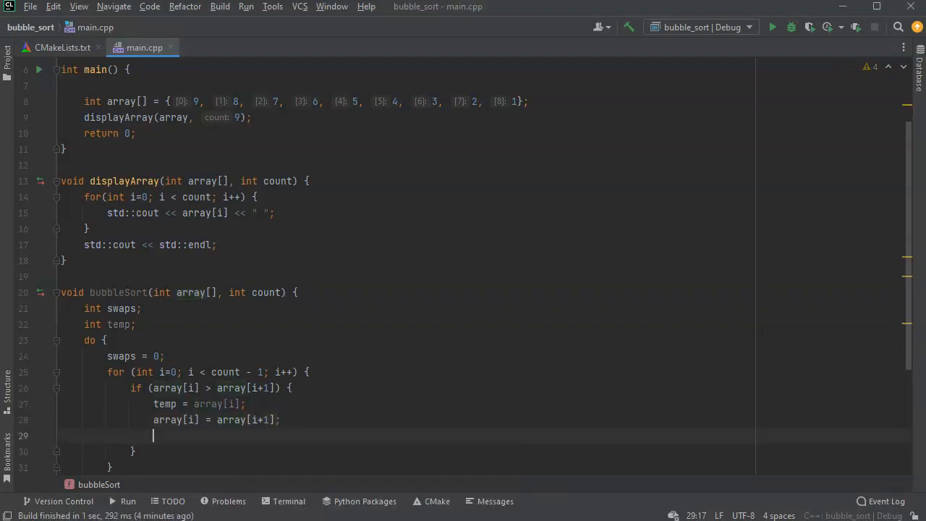
text(array[i+1)
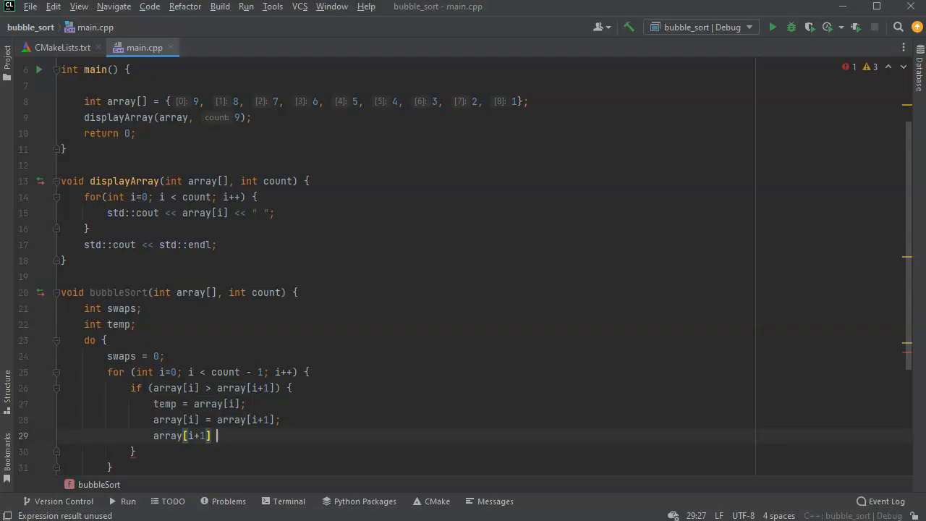
text(= temp;)
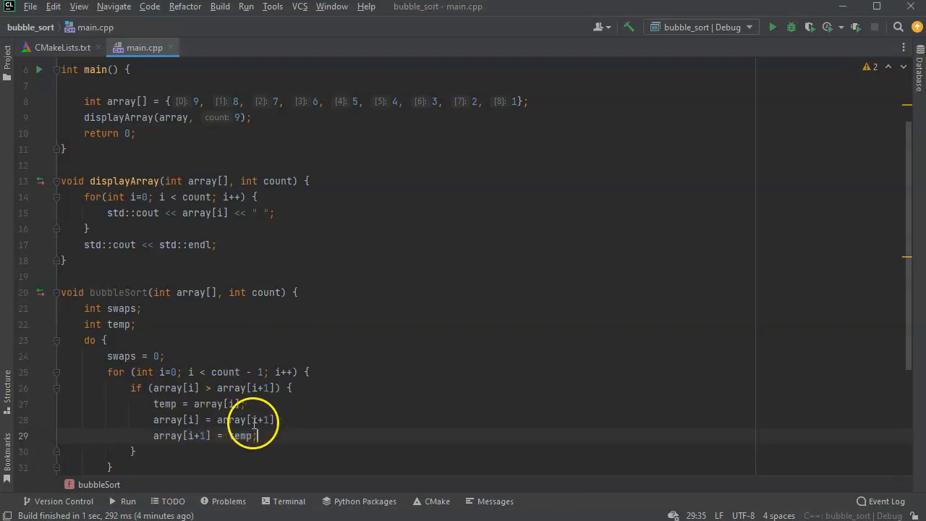
double_click(259, 419)
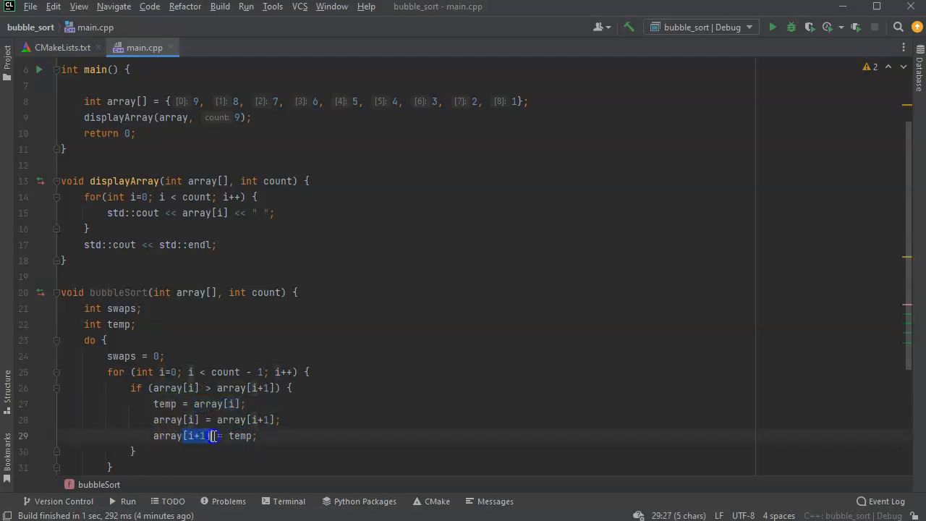
click(284, 436)
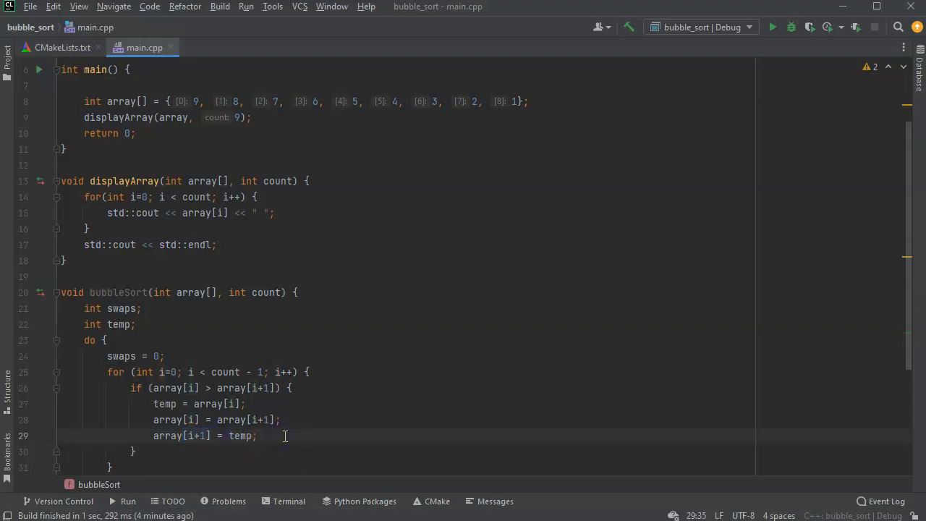
Increment swaps with swaps++ inside the if block
text(s)
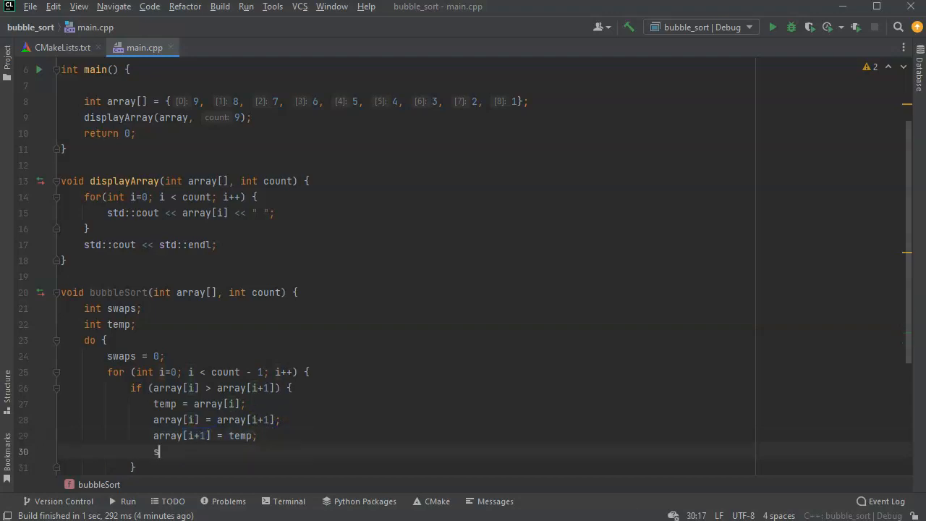
text(waps)
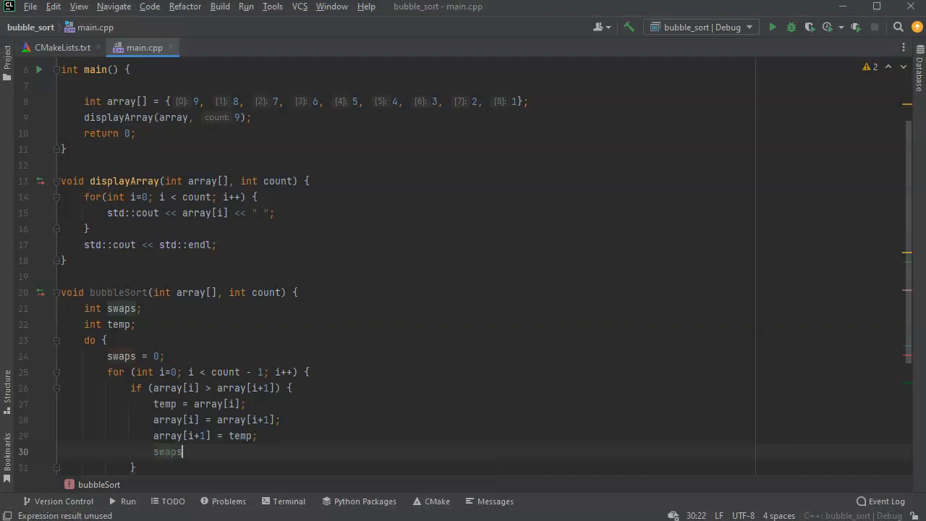
text(++;)
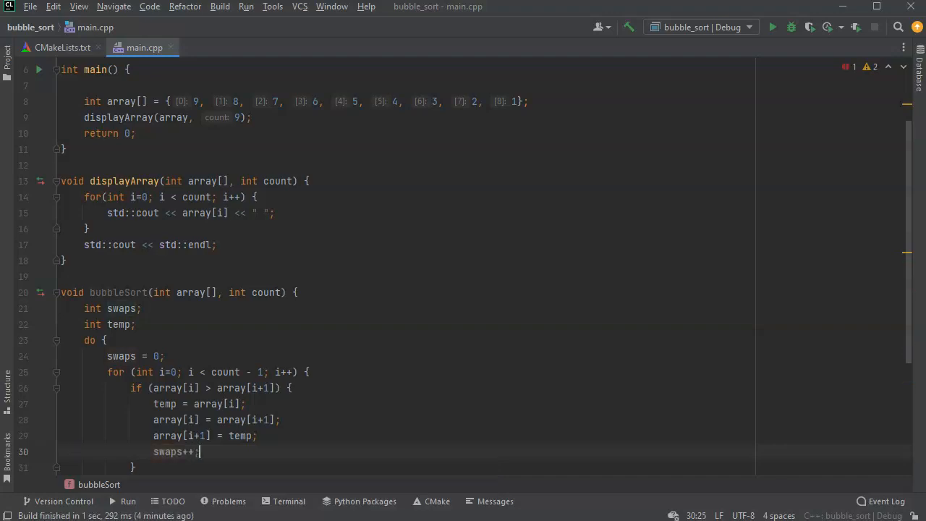
scroll(down, 3)
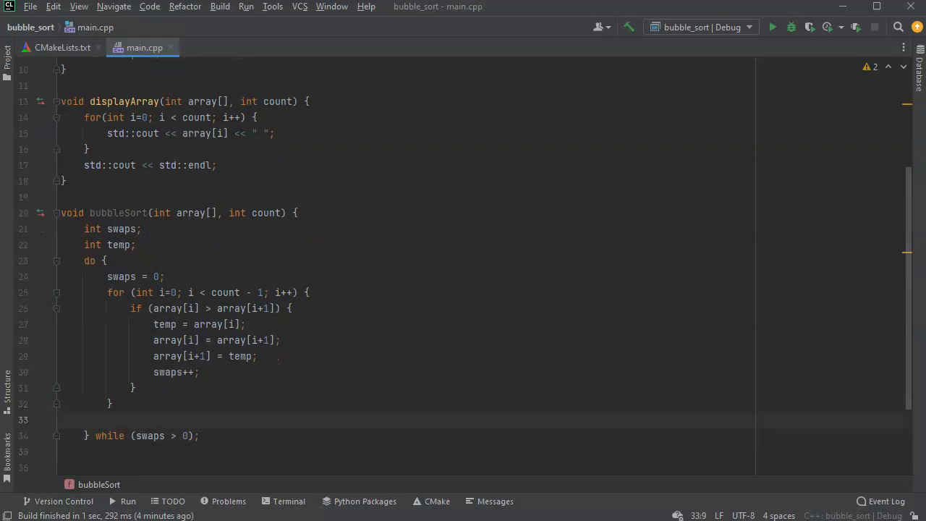
scroll(up, 3)
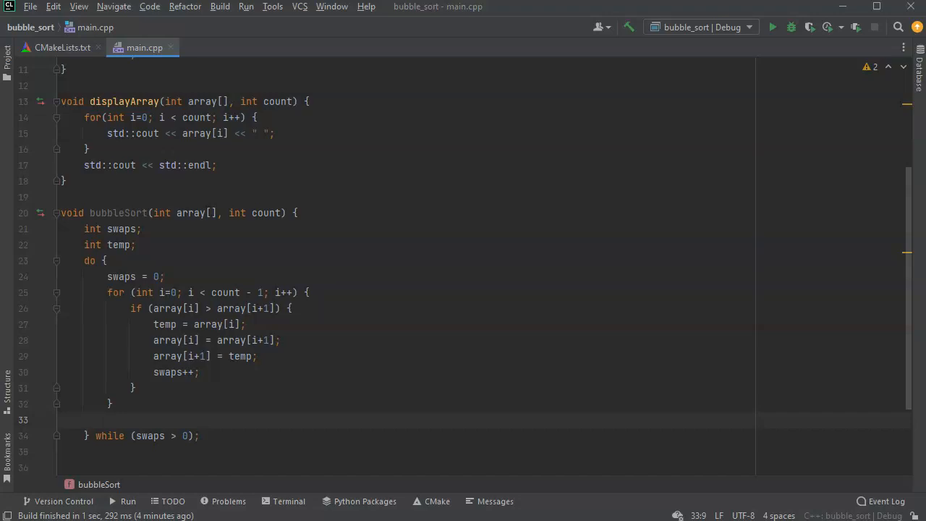
Call displayArray(array, count) after the for loop in each pass
text(displayArray()
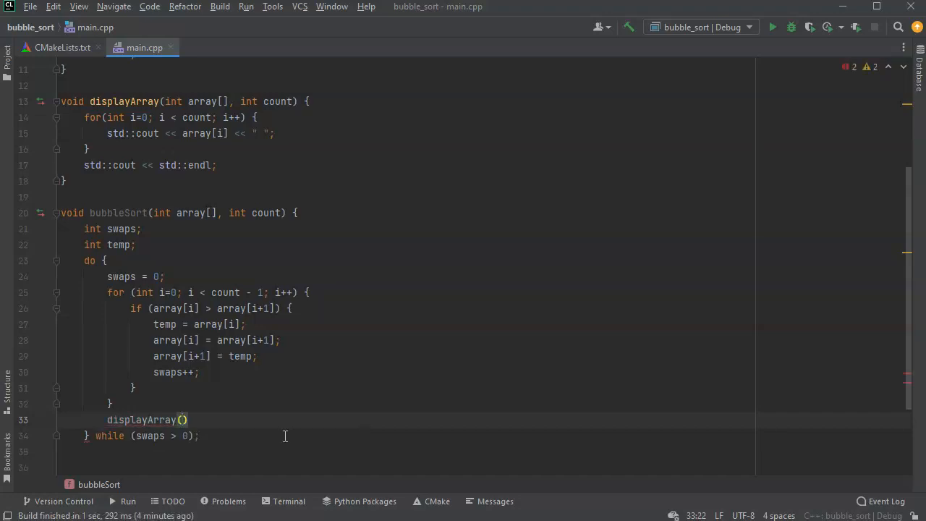
text(array, cou)
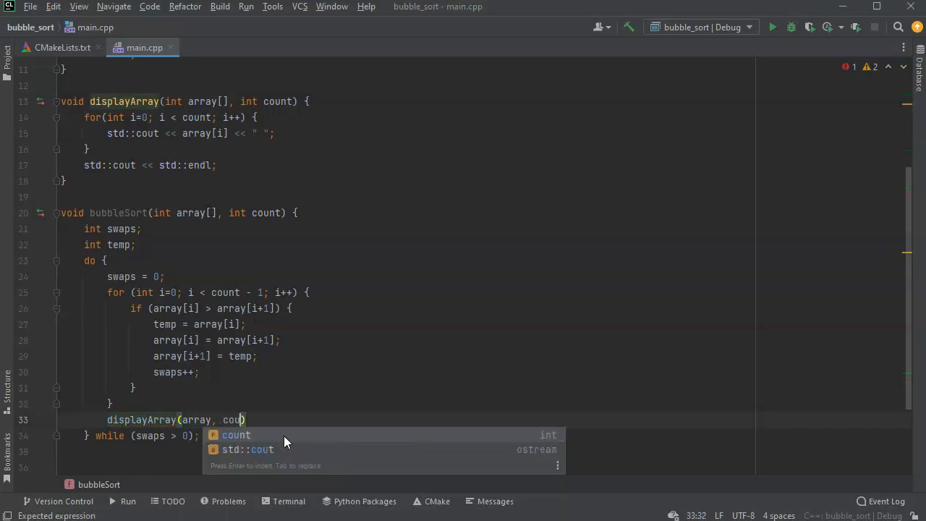
click(236, 435)
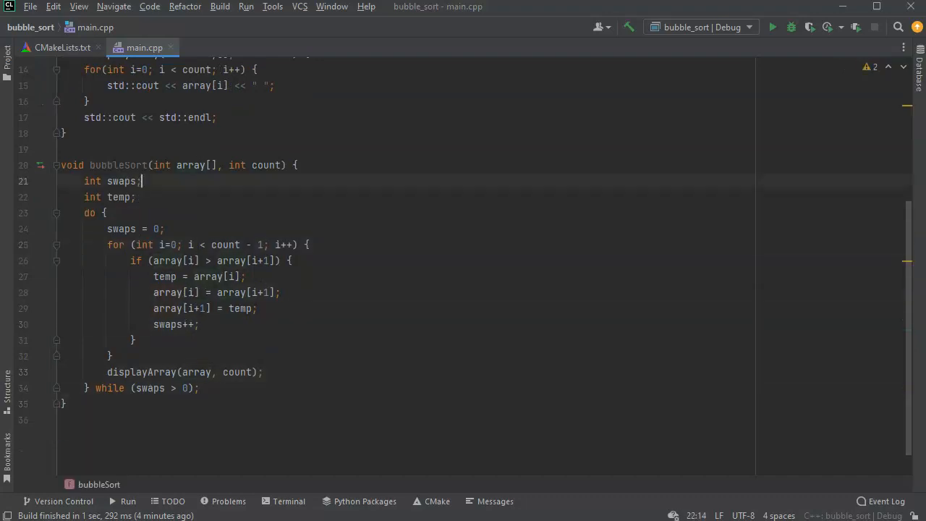
Add the call bubbleSort(array, 9); after the first displayArray call in main
scroll(up, 3)
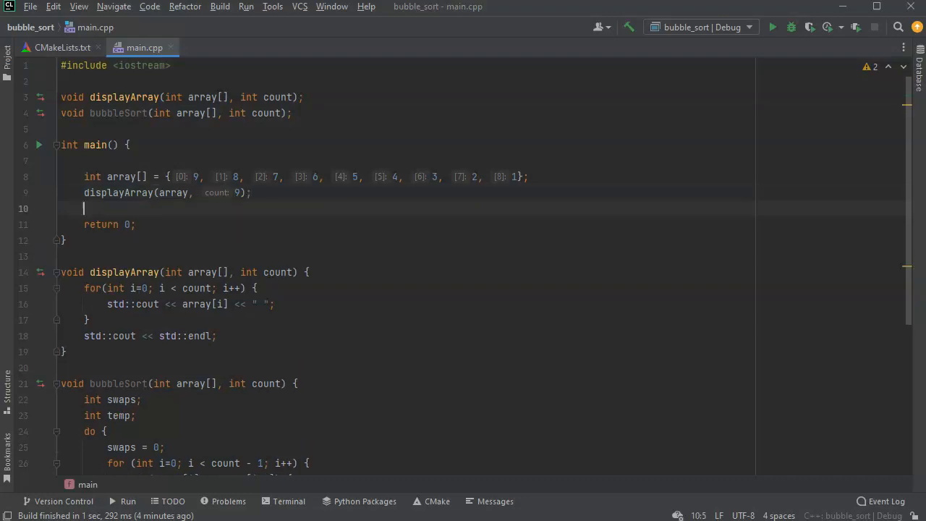
text(bubbleSort(ar)
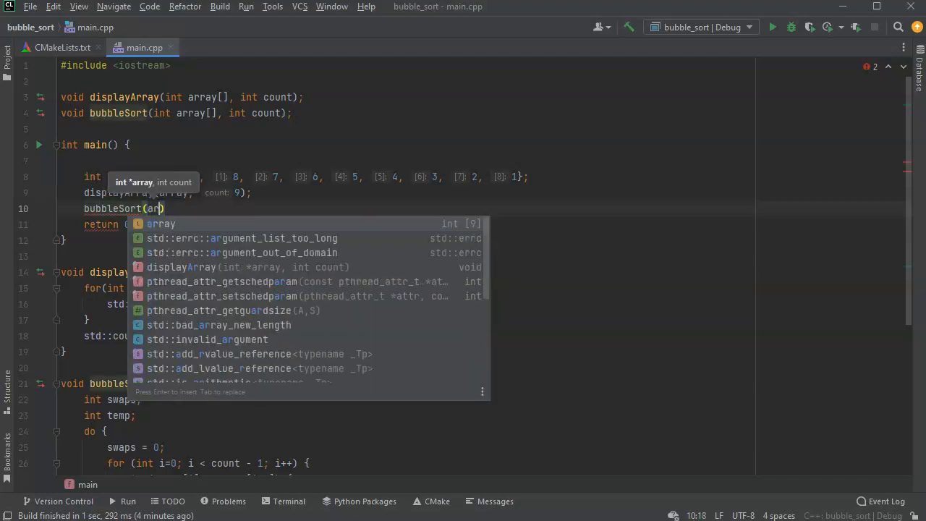
text(ray, 9)
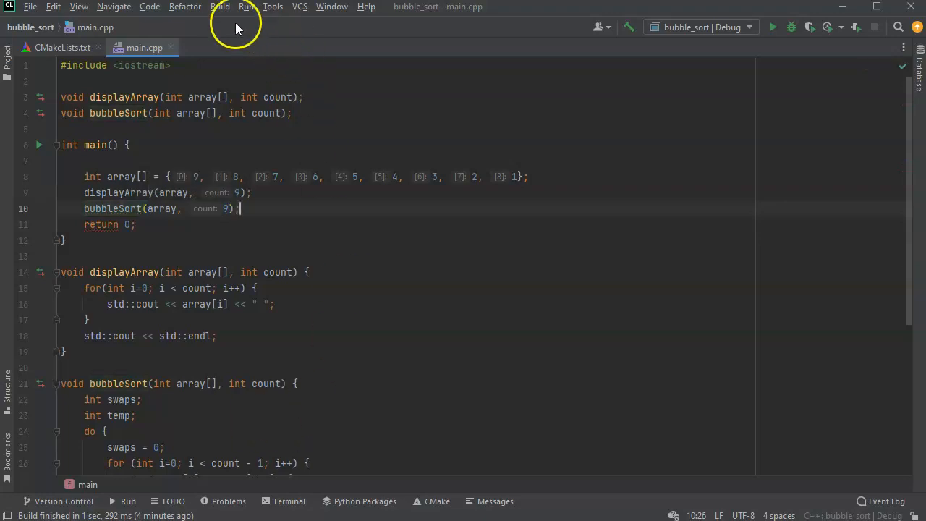
Run the bubble_sort program from the Run menu
click(245, 7)
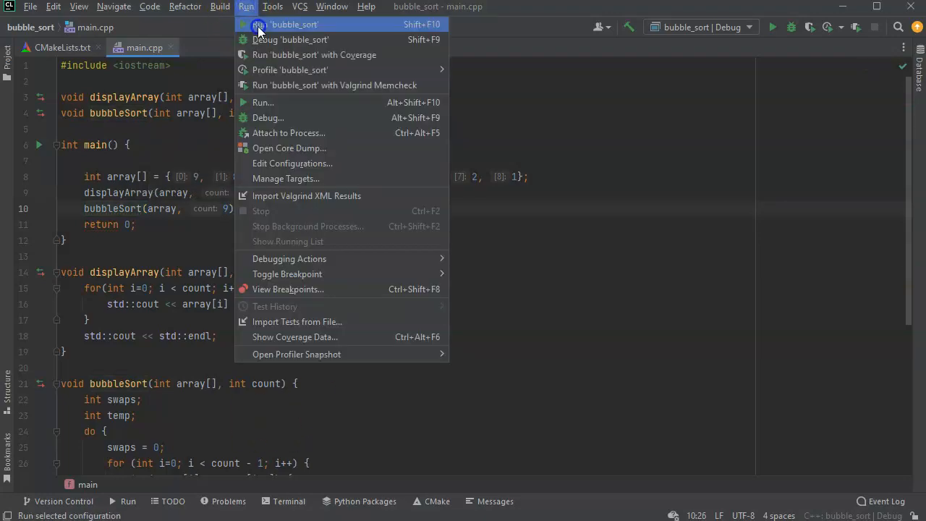
click(293, 24)
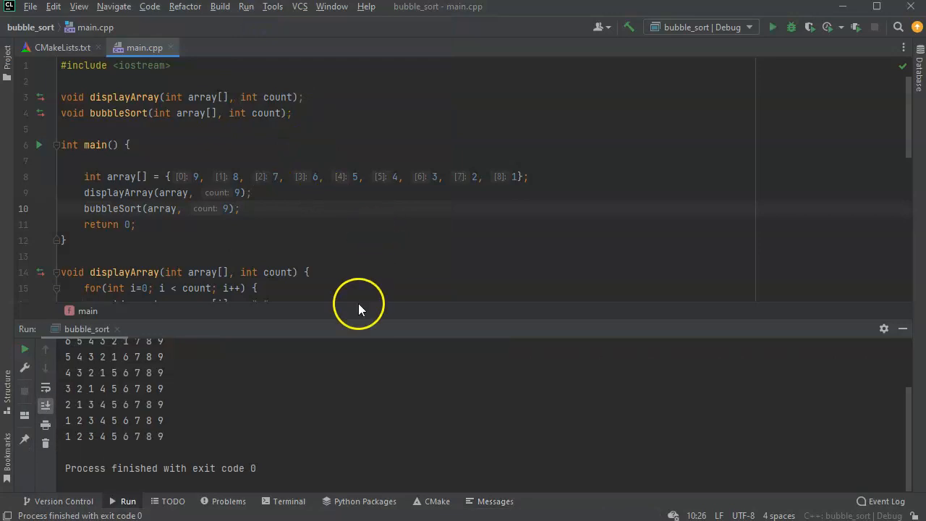
mouse_move(708, 341)
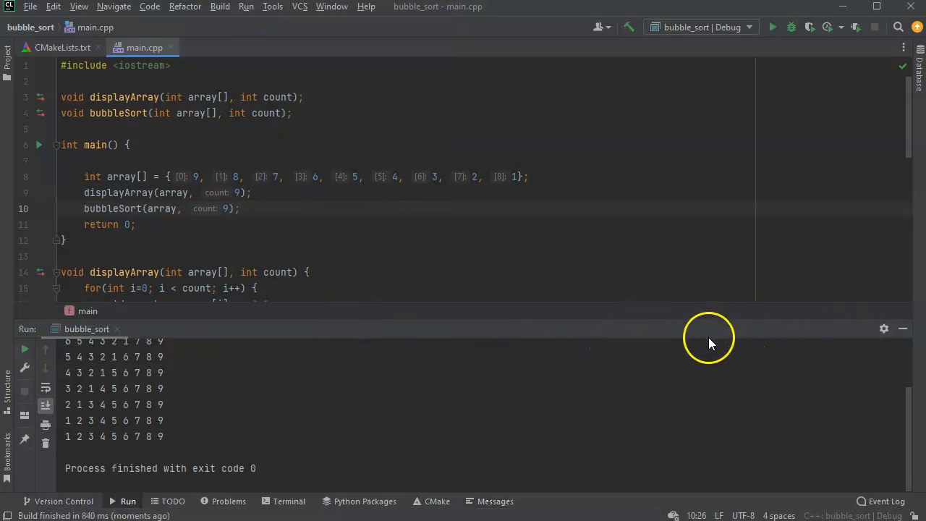
mouse_move(711, 302)
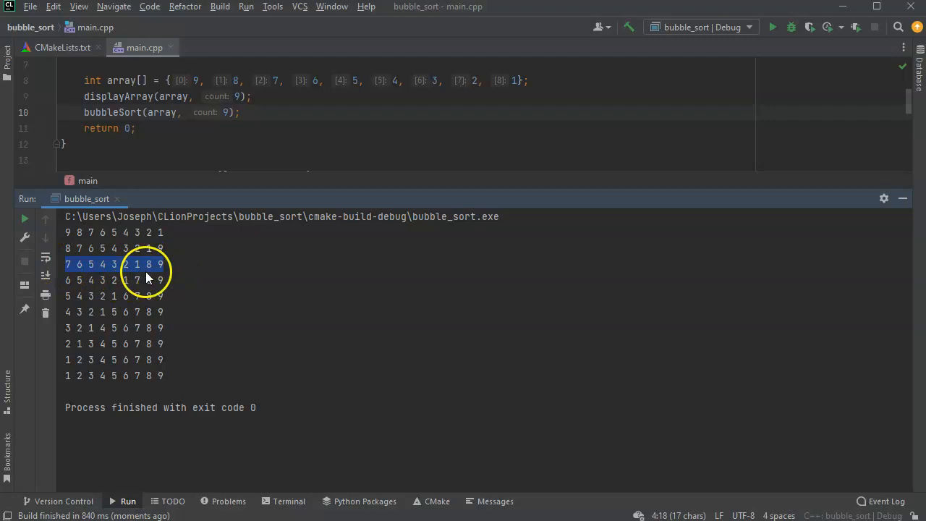
Inspect the pass-by-pass output lines, ending with the sorted 1 through 9
click(150, 264)
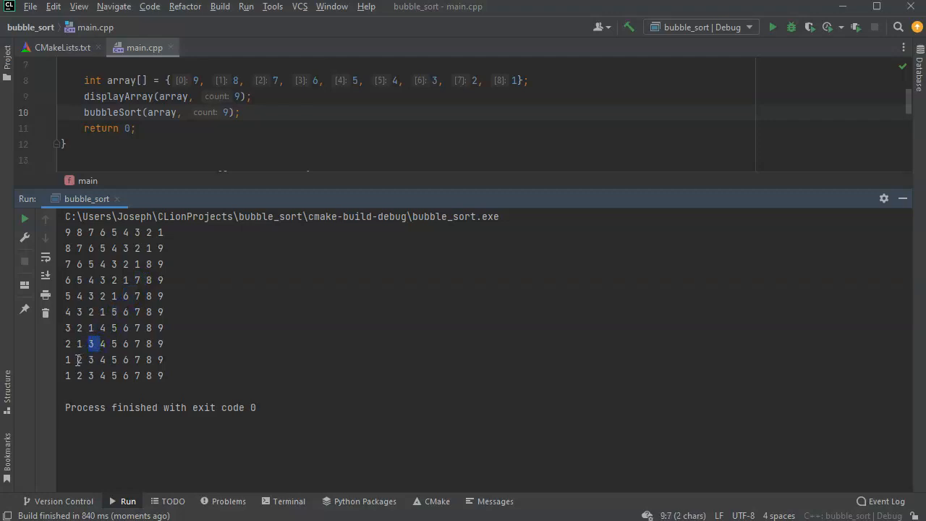
click(67, 360)
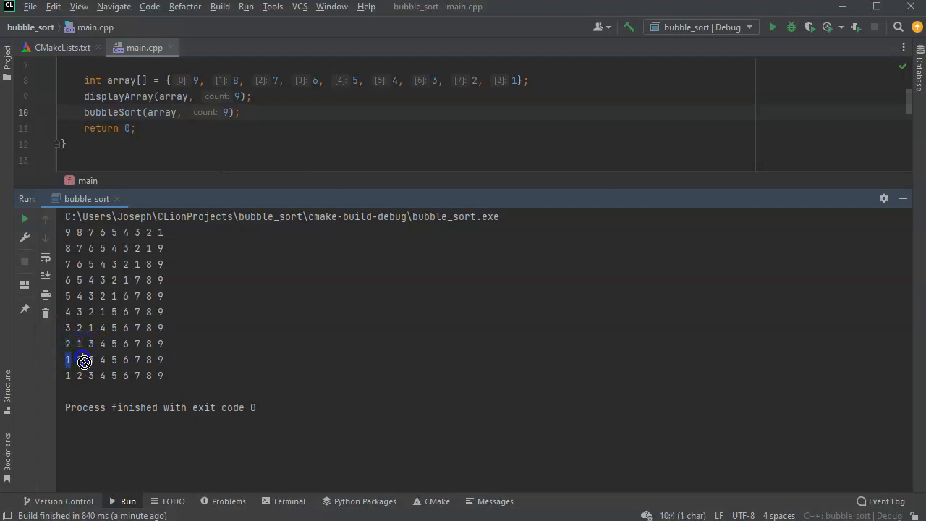
click(66, 360)
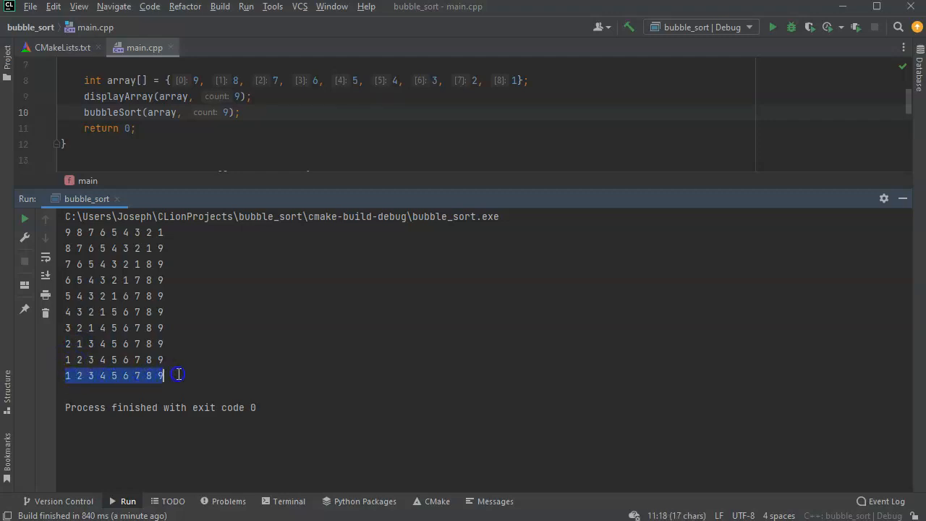
click(188, 348)
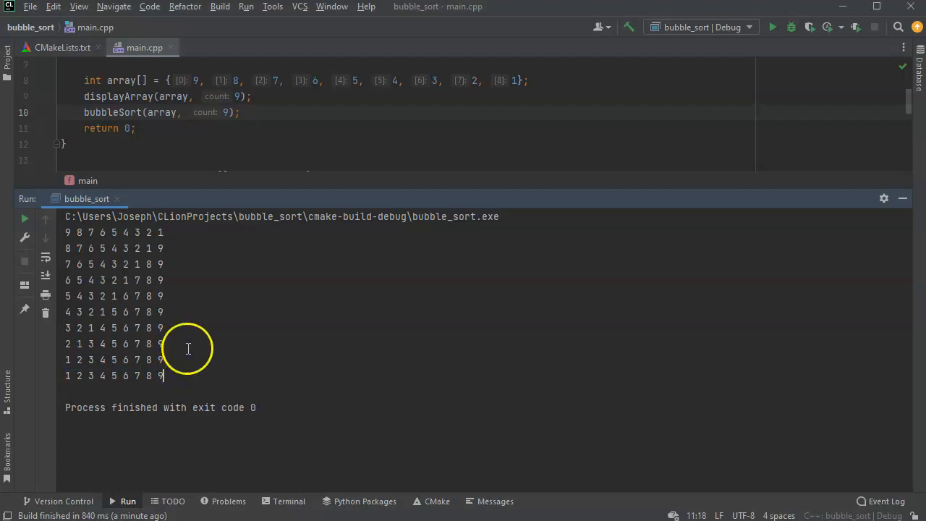
mouse_move(144, 368)
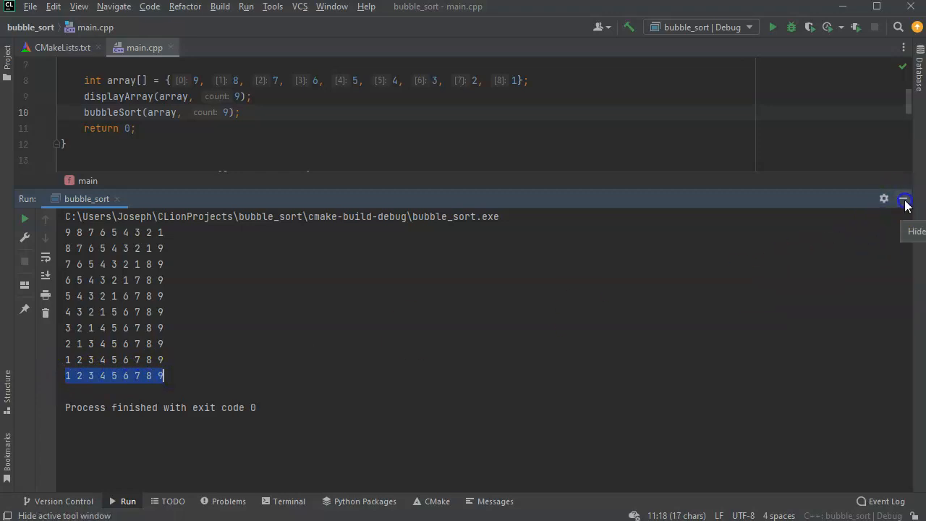
Hide the Run tool window to show the full bubbleSort function
click(905, 199)
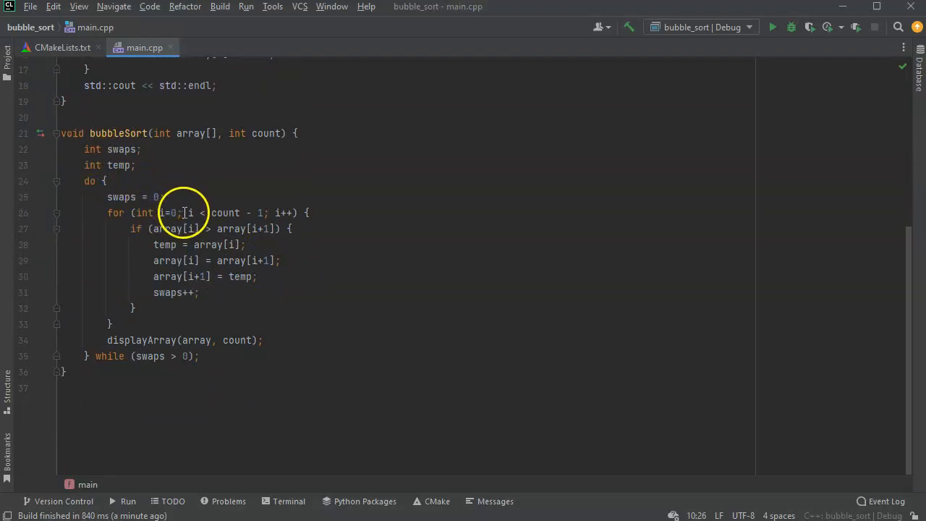
mouse_move(242, 277)
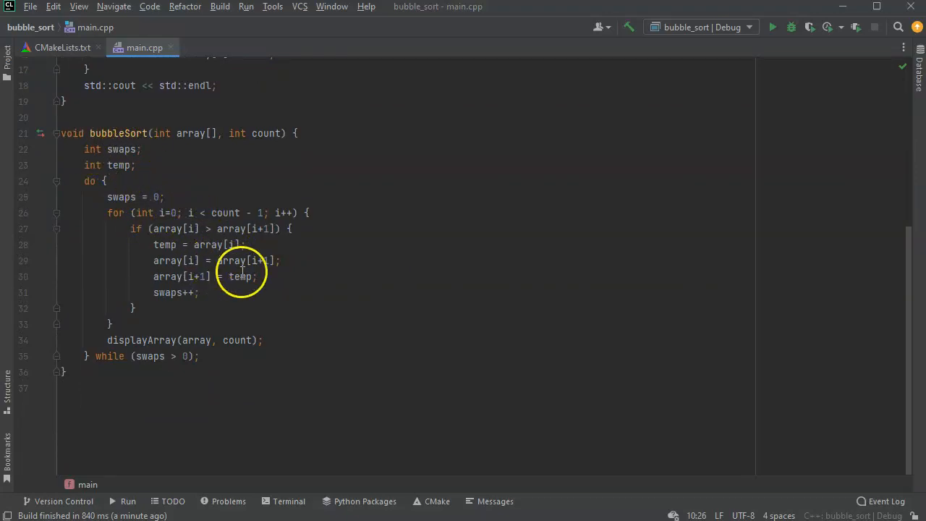
mouse_move(260, 428)
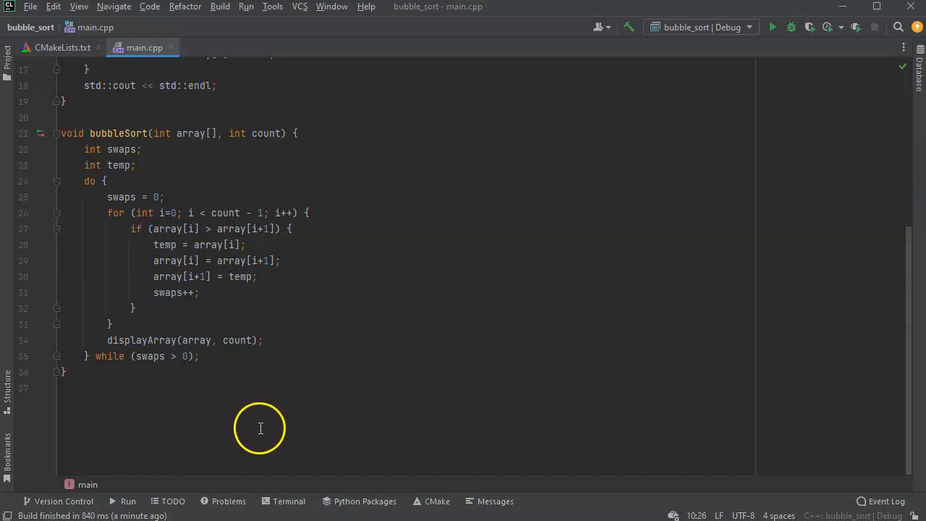